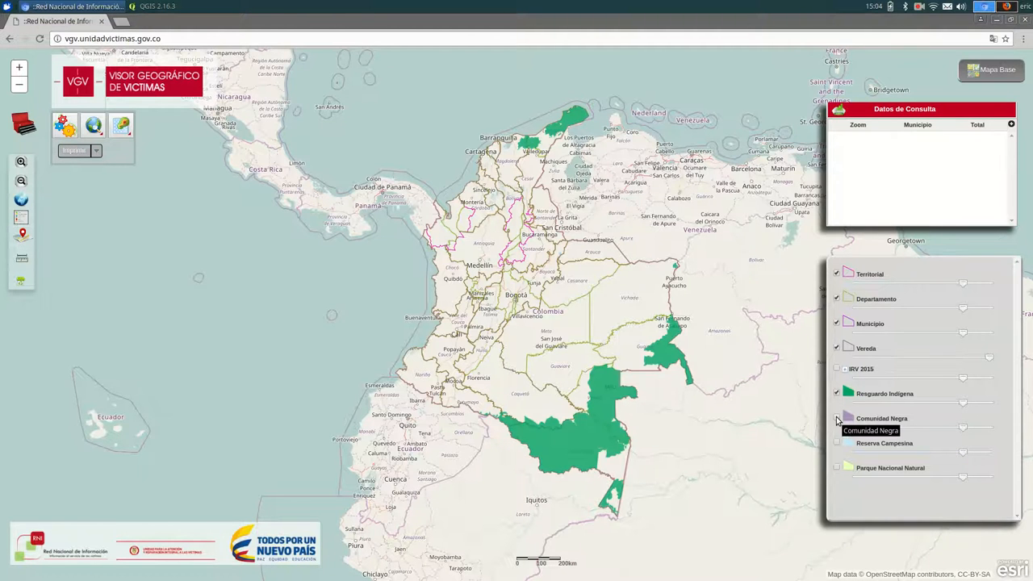
- Turn on the Comunidad Negra layer so its territories show with the indigenous reserves
left_click(836, 418)
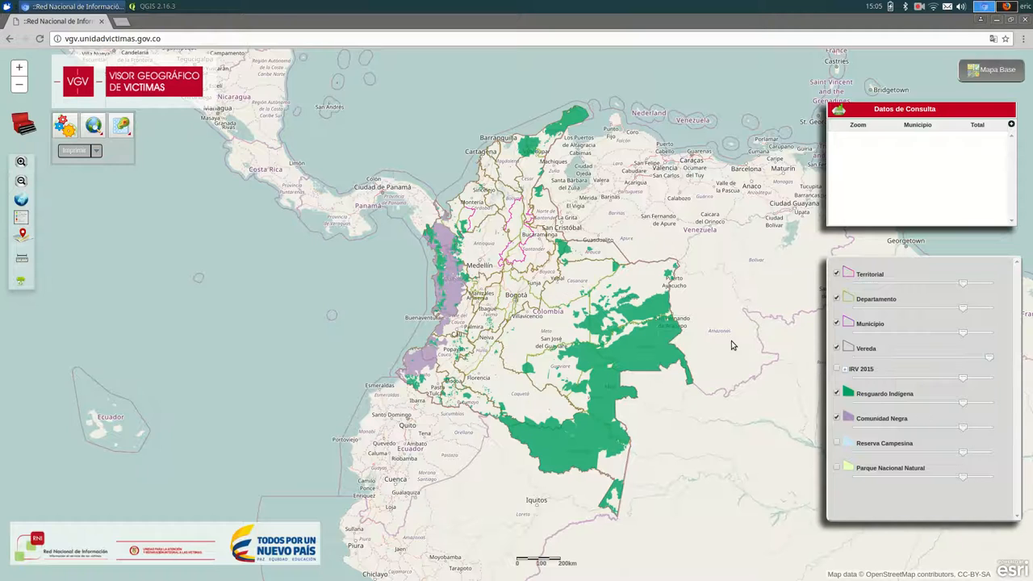
mouse_move(805, 435)
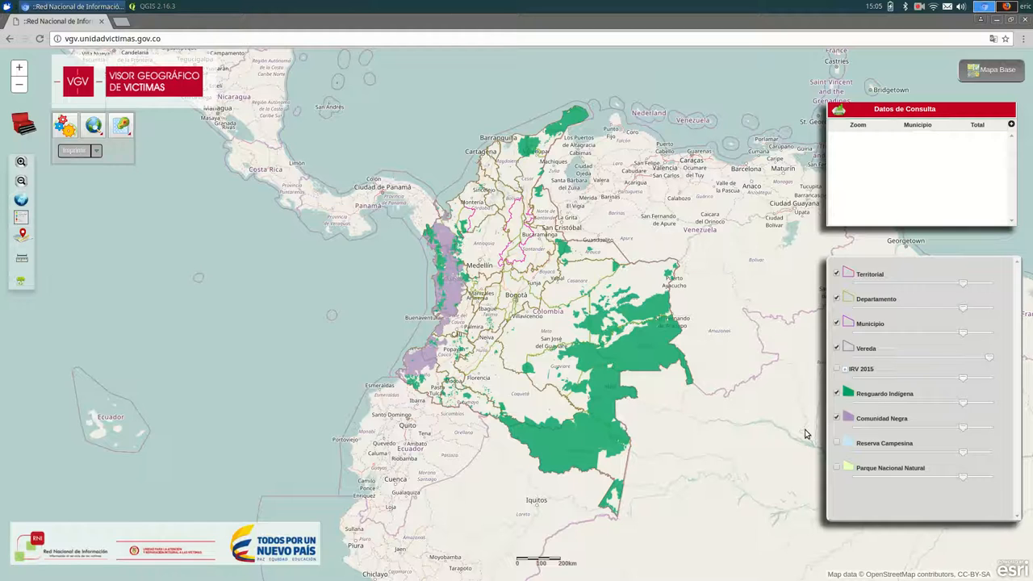
mouse_move(900, 92)
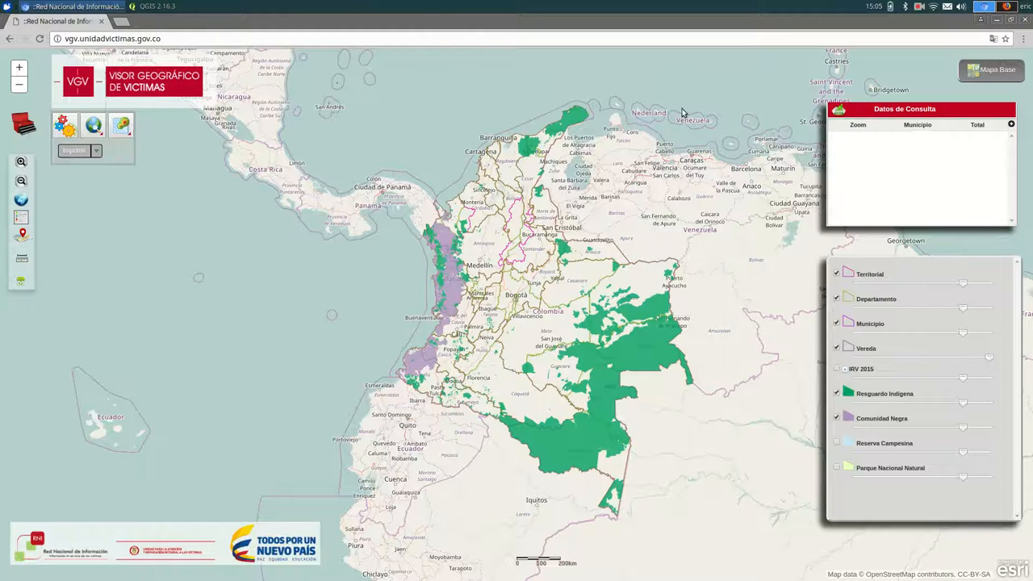
mouse_move(1021, 44)
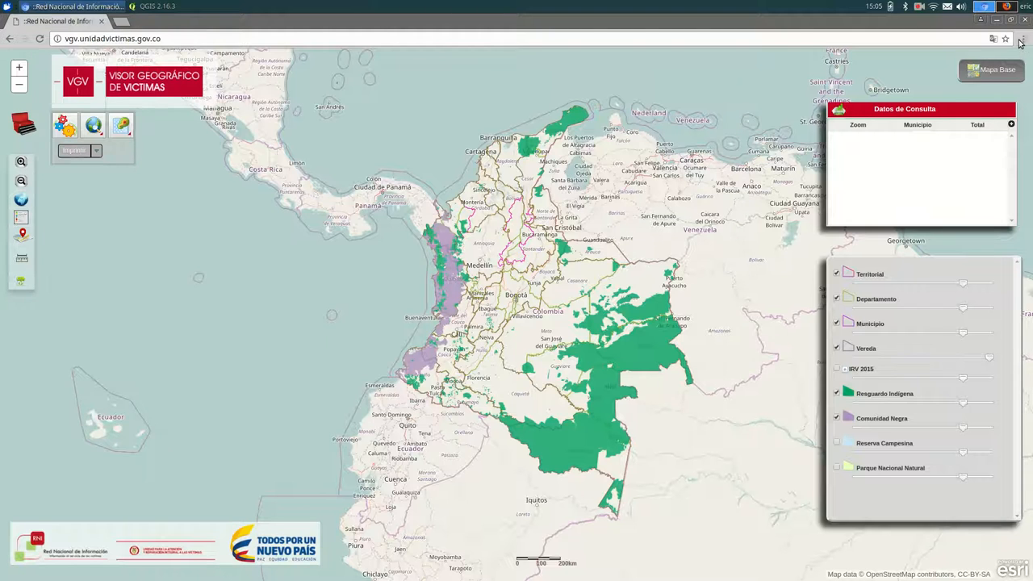
- Bring up Chromium's developer tools Network log filtered to XHR data requests
left_click(1024, 39)
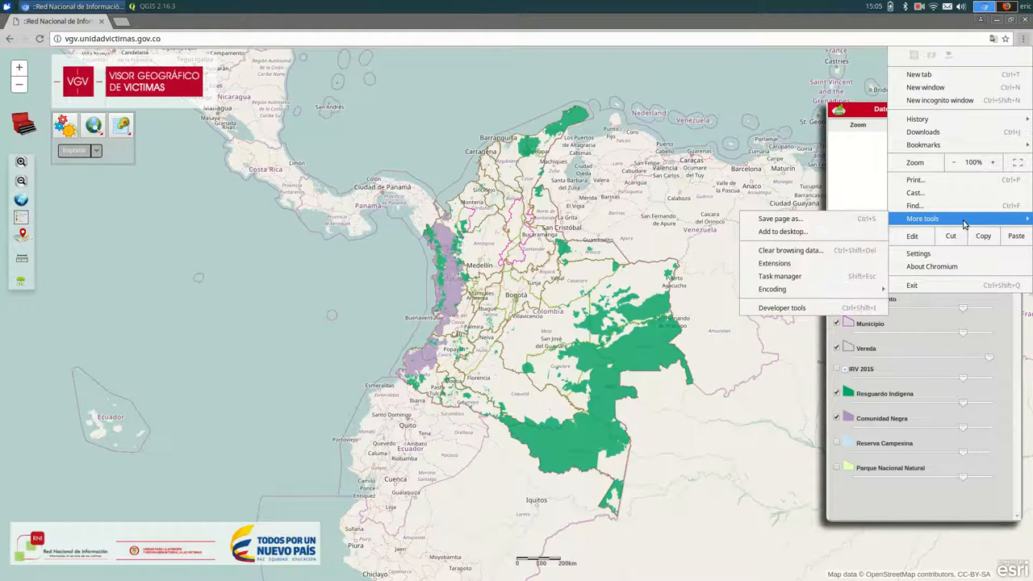
mouse_move(782, 306)
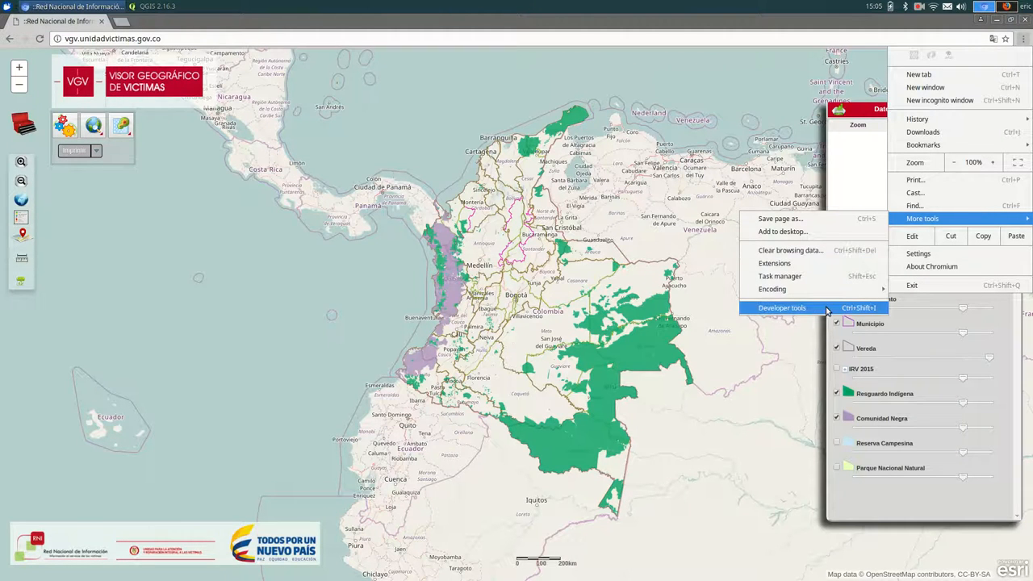
left_click(782, 307)
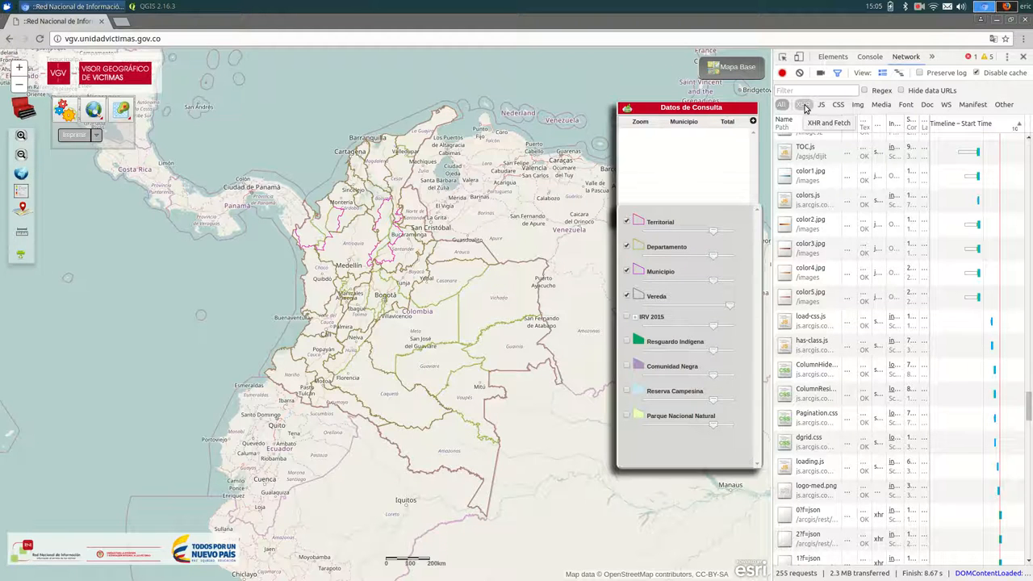
left_click(804, 110)
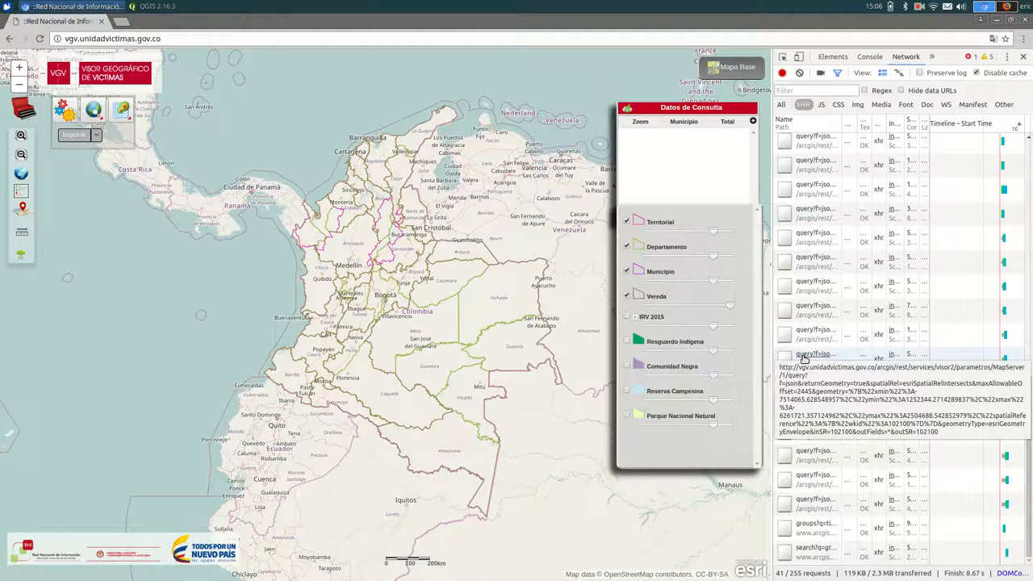
- Open a captured ArcGIS query request's address in a new tab to reach the MapServer page
right_click(816, 355)
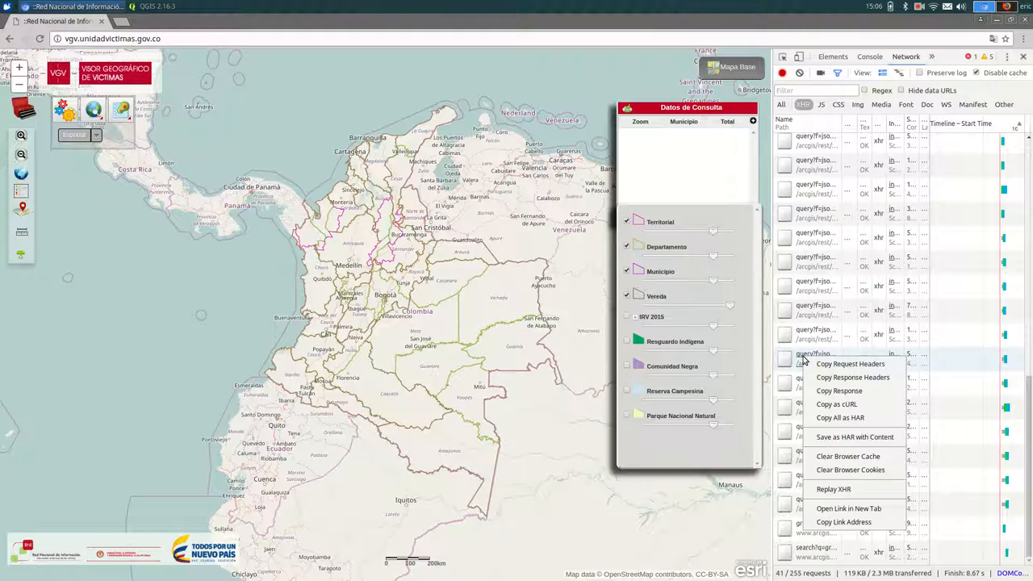
left_click(850, 508)
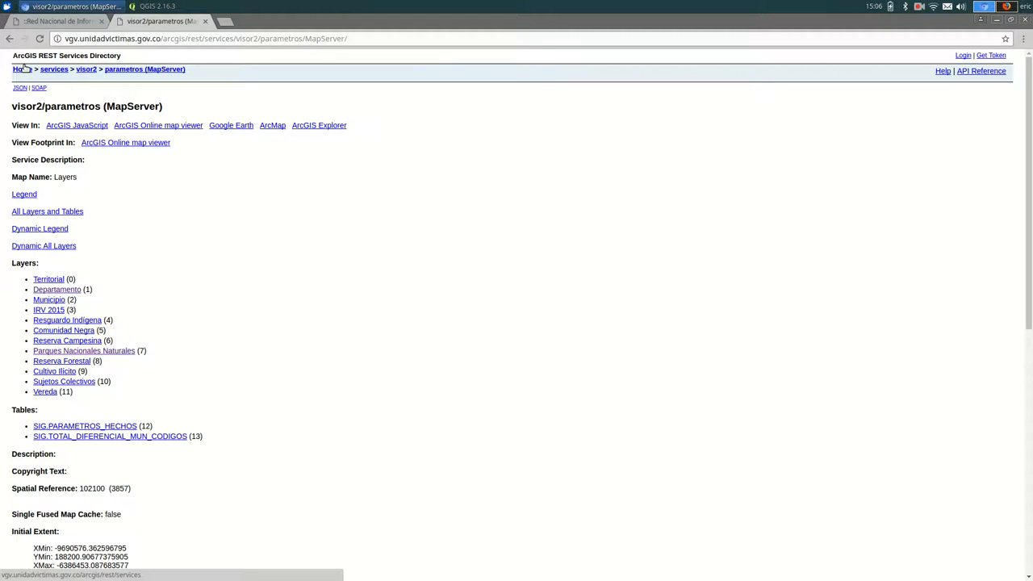
- Enlarge the REST directory page and scroll to the Layers list including Comunidad Negra (5)
key("ctrl+plus")
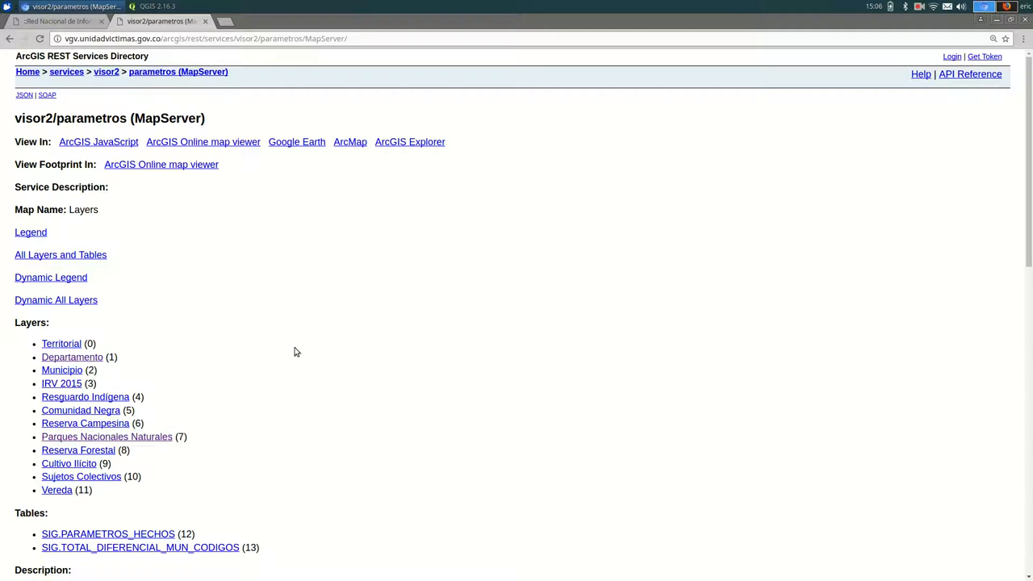
mouse_move(252, 210)
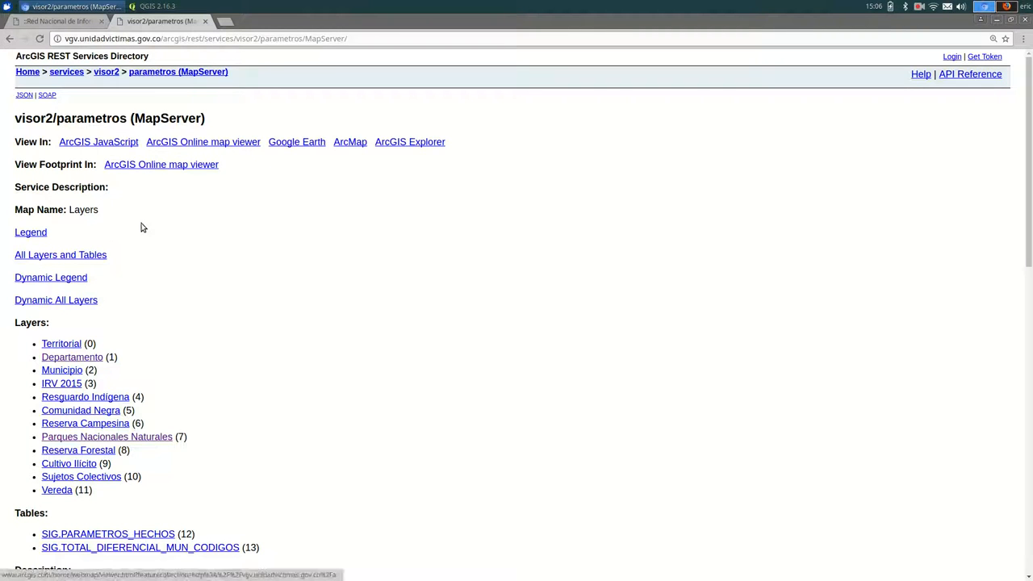
scroll("down", 3)
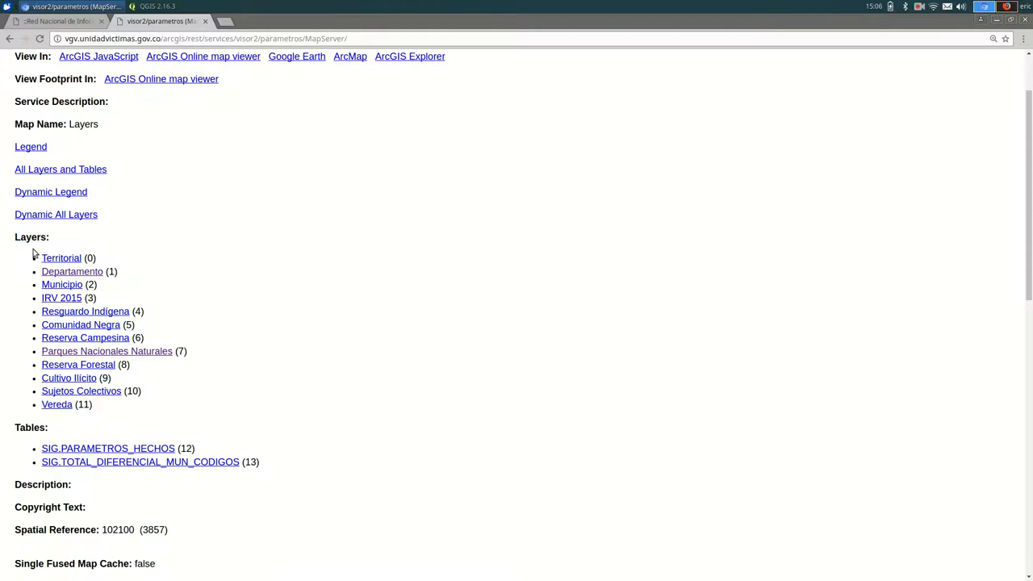
mouse_move(100, 406)
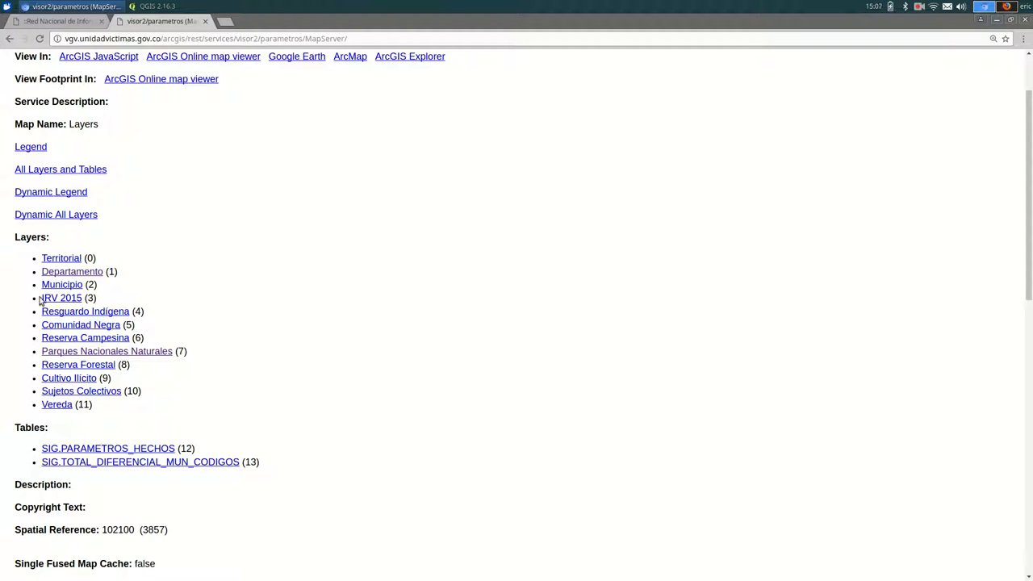
mouse_move(208, 334)
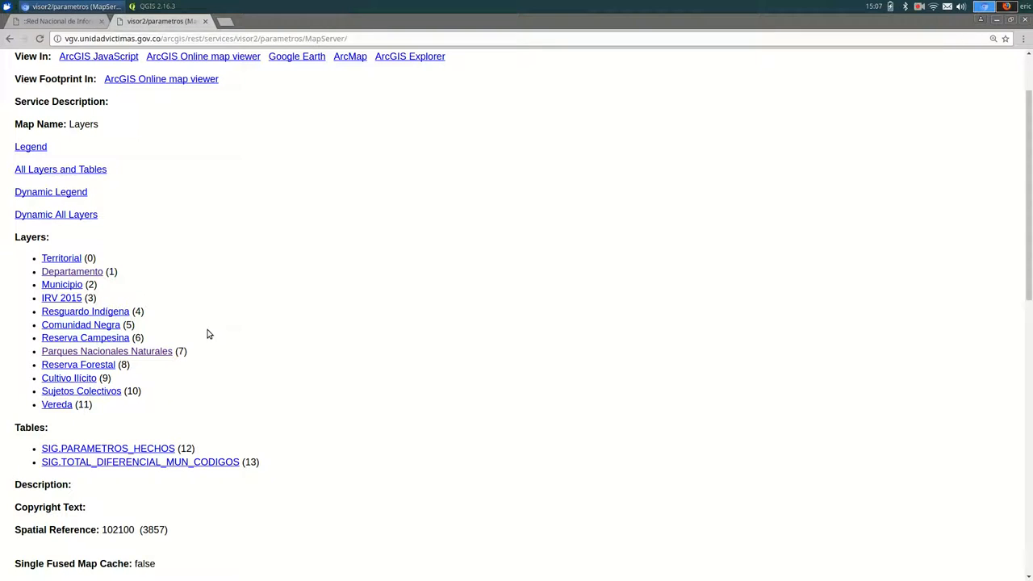
scroll("down", 3)
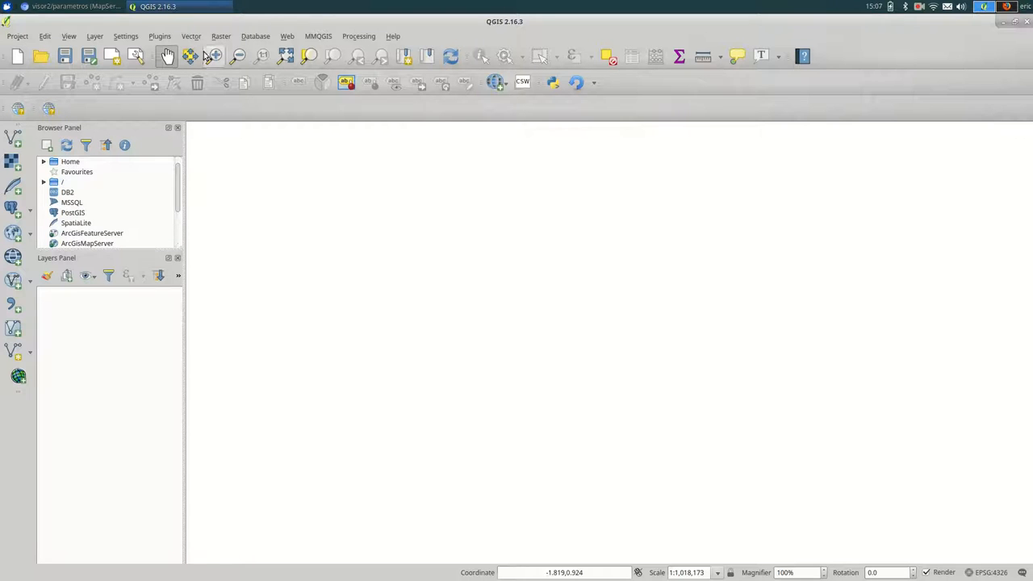
- Search the plugin manager for 'arcg' and show the ArcGIS REST API Connector details
left_click(160, 35)
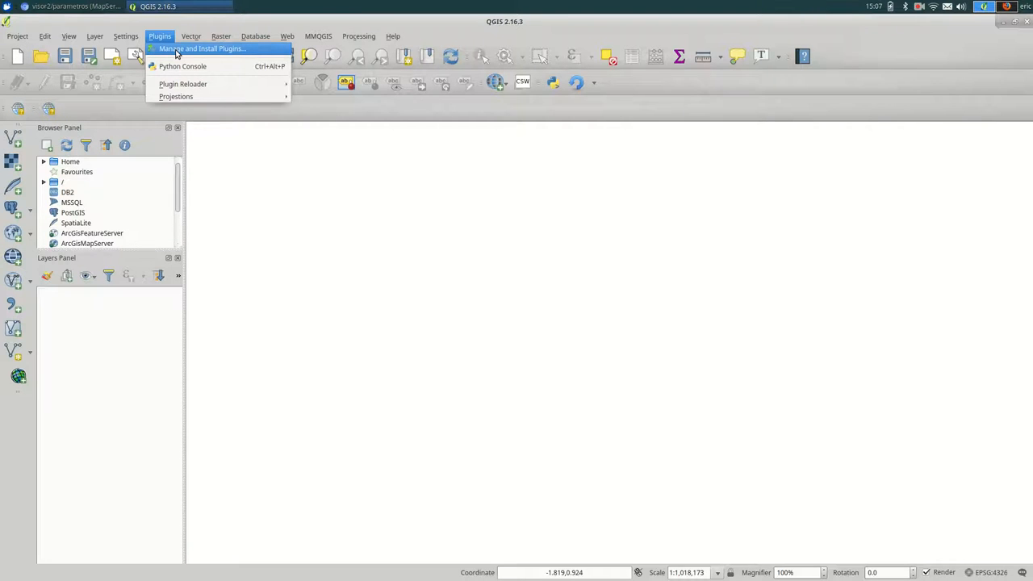
left_click(202, 49)
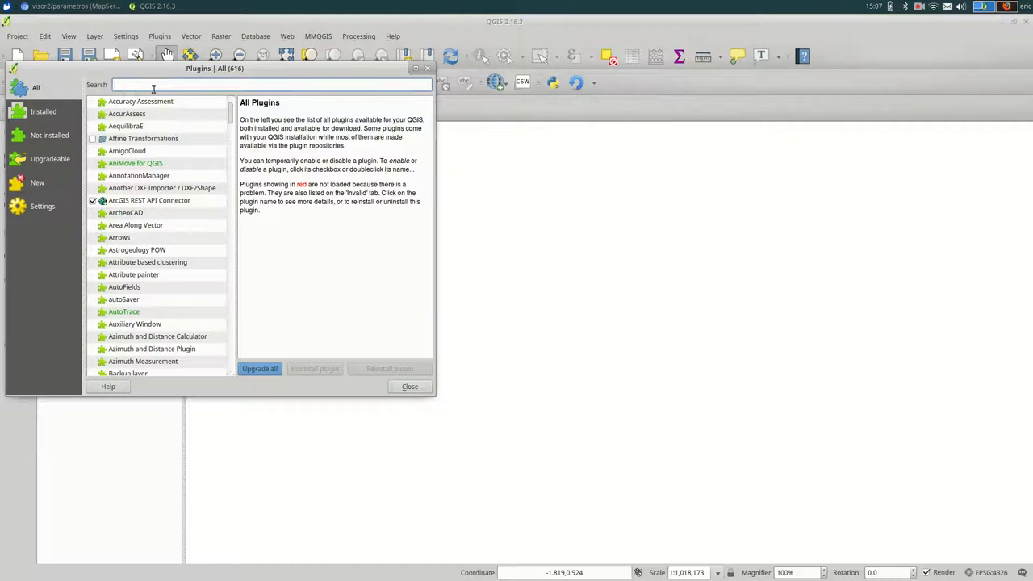
type("arcgis")
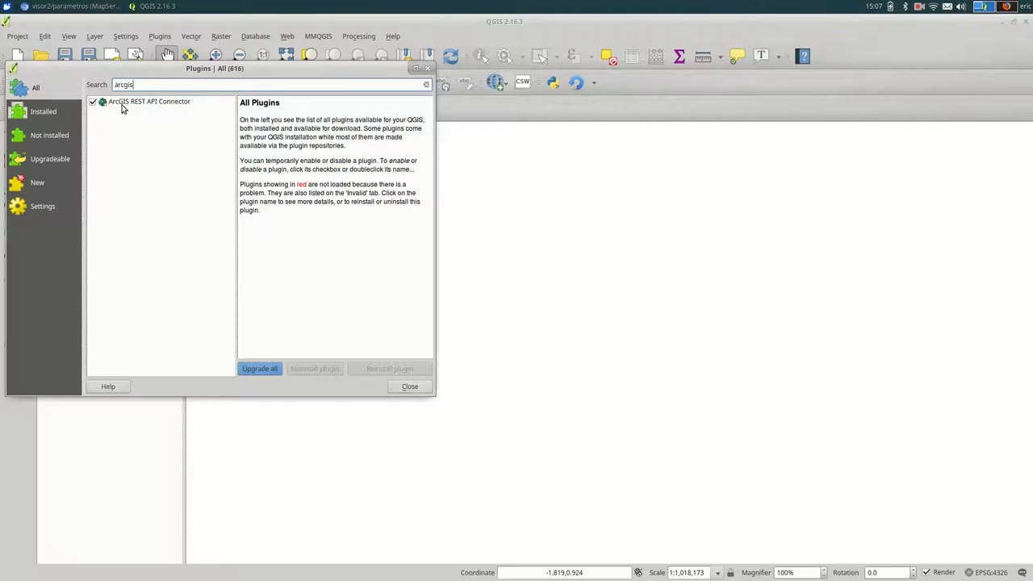
left_click(149, 100)
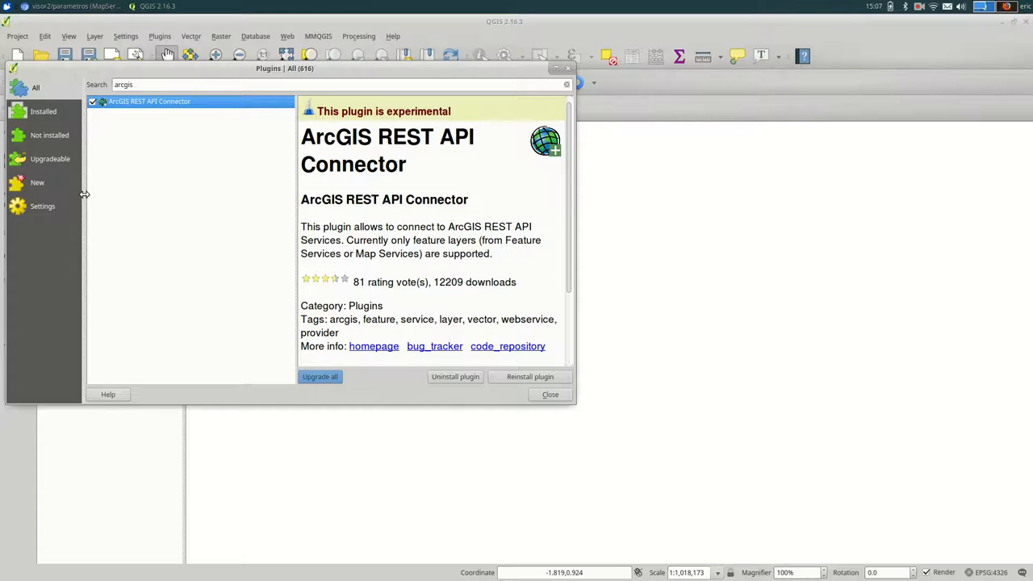
mouse_move(43, 217)
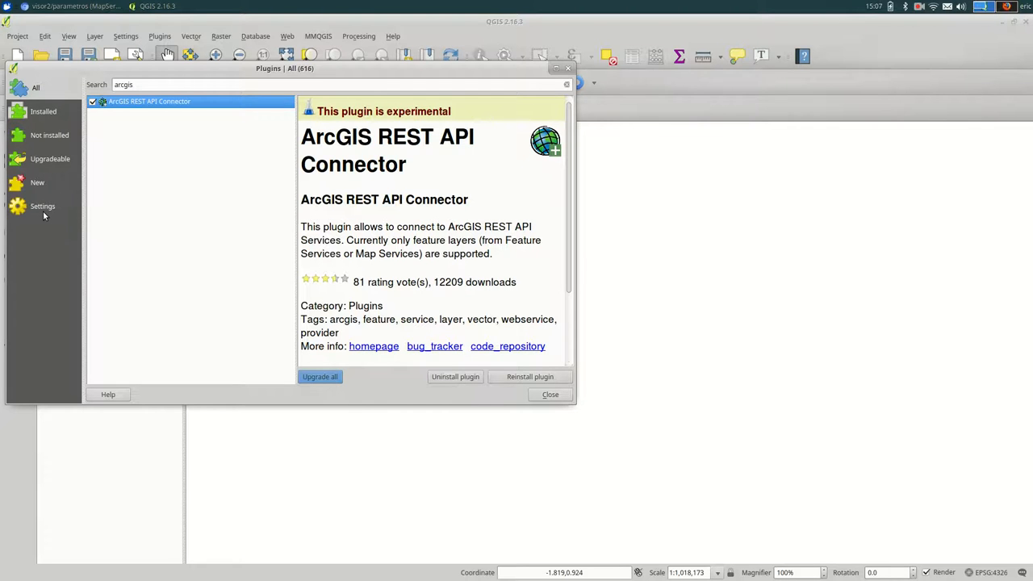
- Allow experimental plugins in the plugin manager settings, then close the manager
left_click(42, 207)
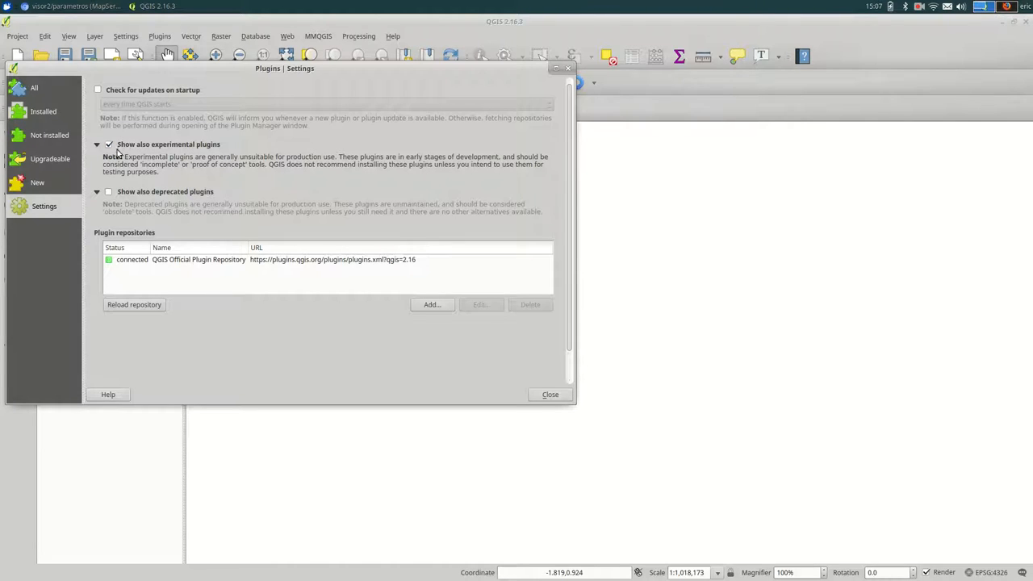
mouse_move(178, 160)
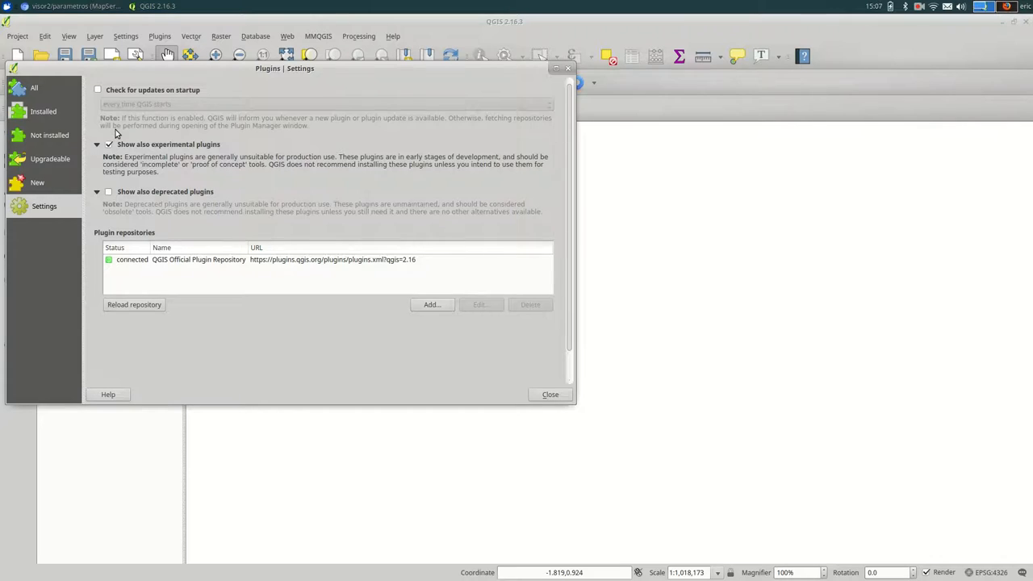
left_click(36, 87)
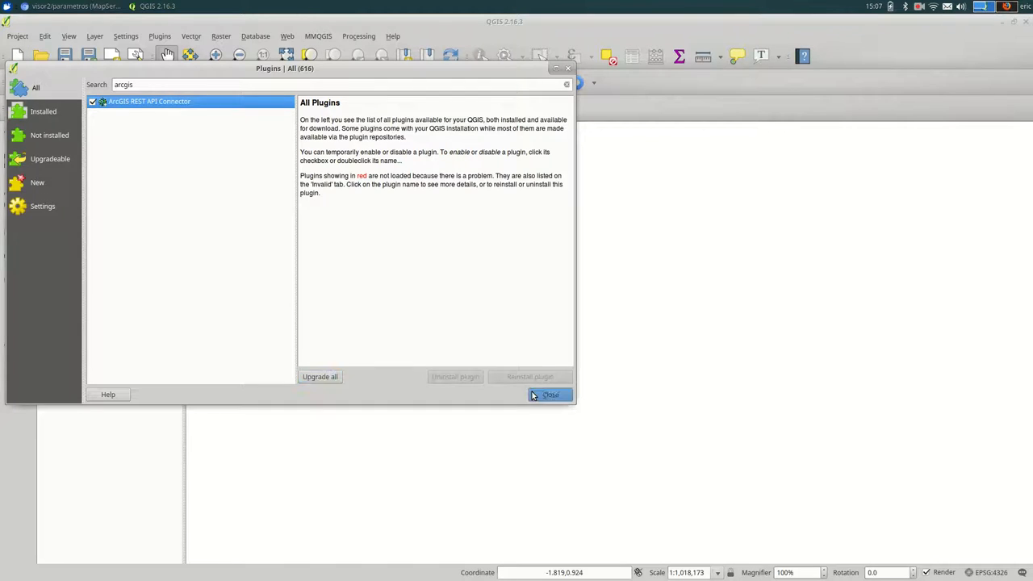
left_click(552, 394)
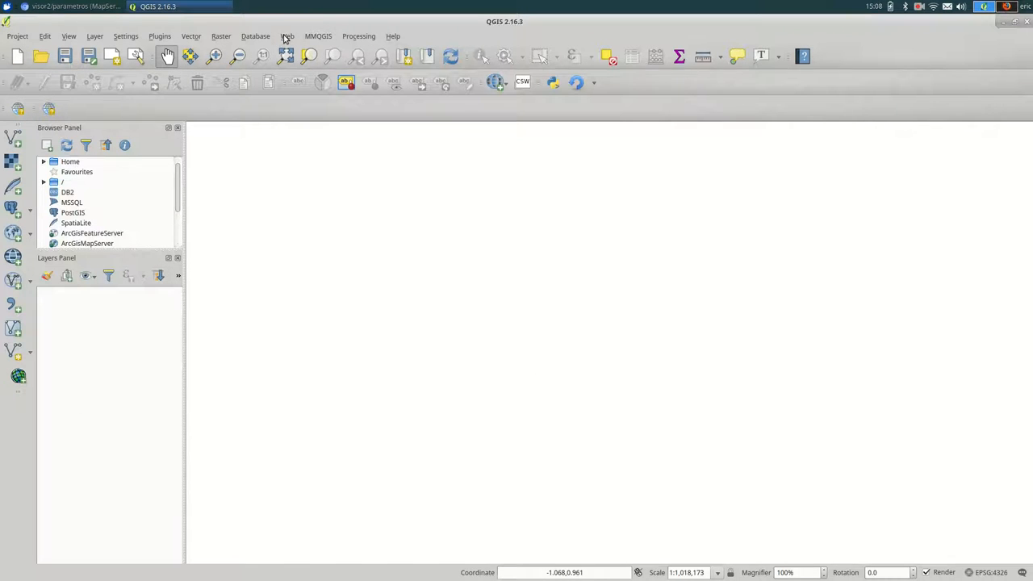
- Launch the ArcGIS REST API Connector form from the Vector menu and return to the browser
left_click(190, 35)
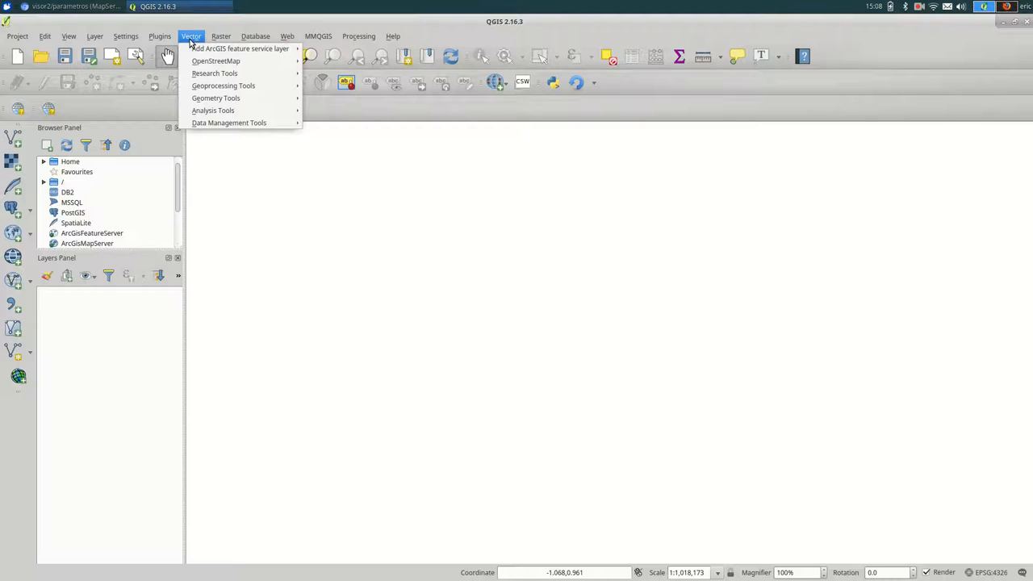
mouse_move(239, 49)
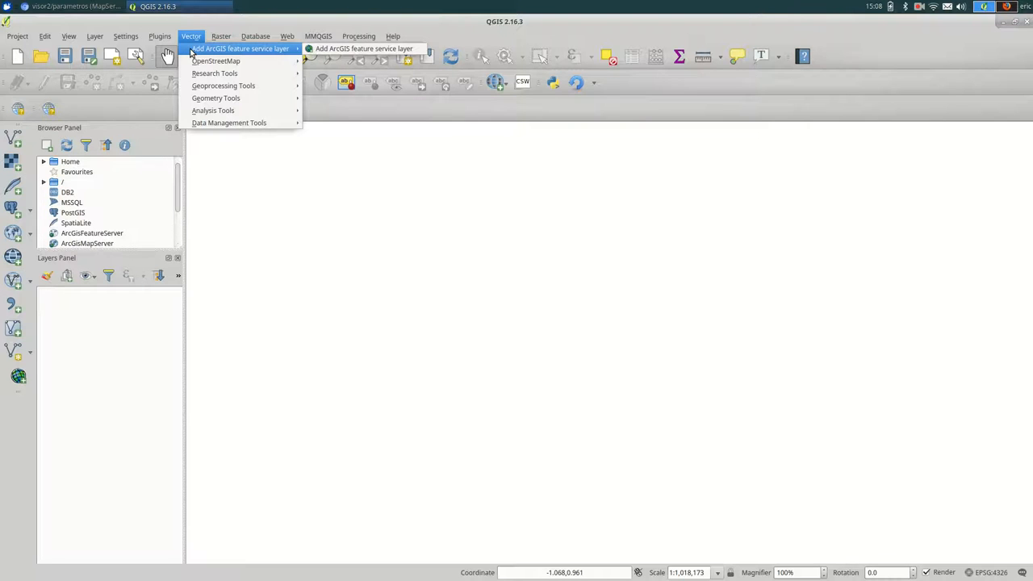
mouse_move(364, 48)
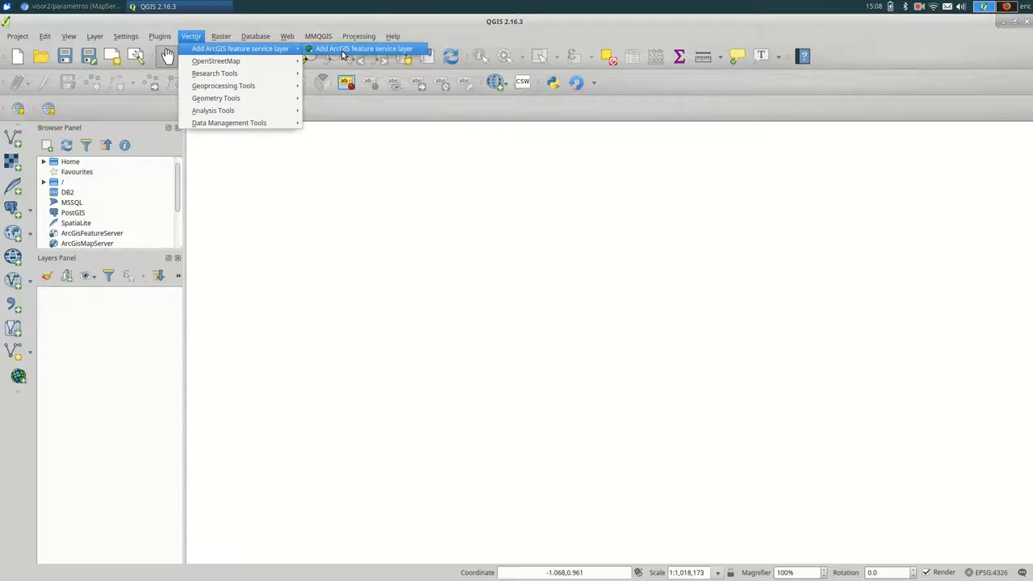
left_click(364, 49)
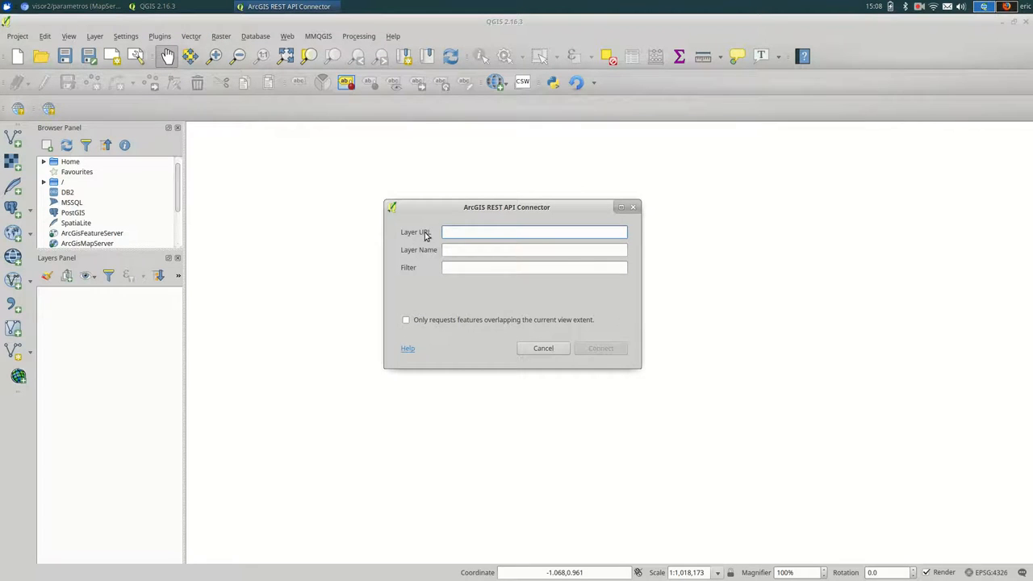
key("alt+Tab")
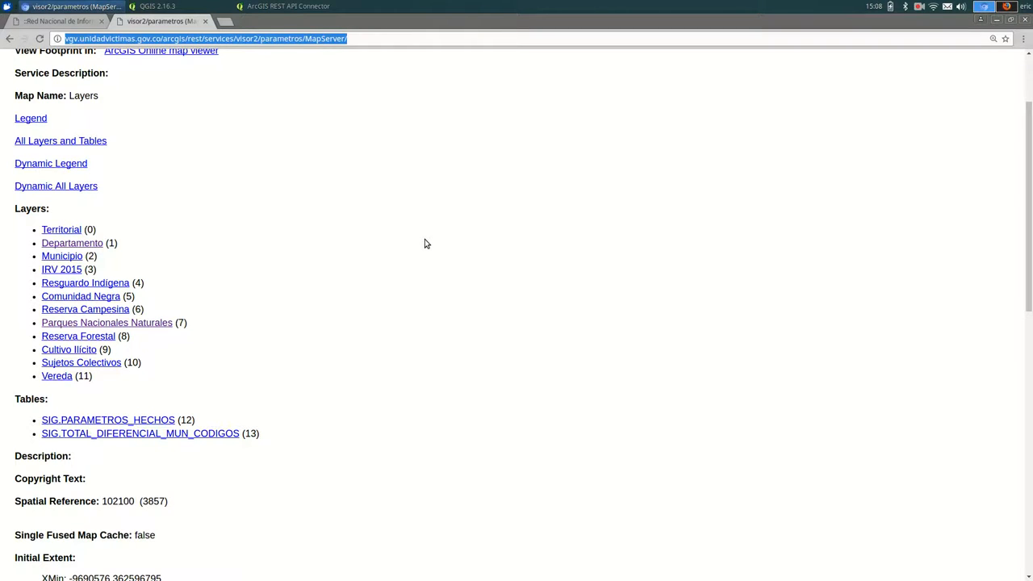
- Select the visor2/parametros MapServer address in Chrome's address bar as the layer URL
left_click(288, 6)
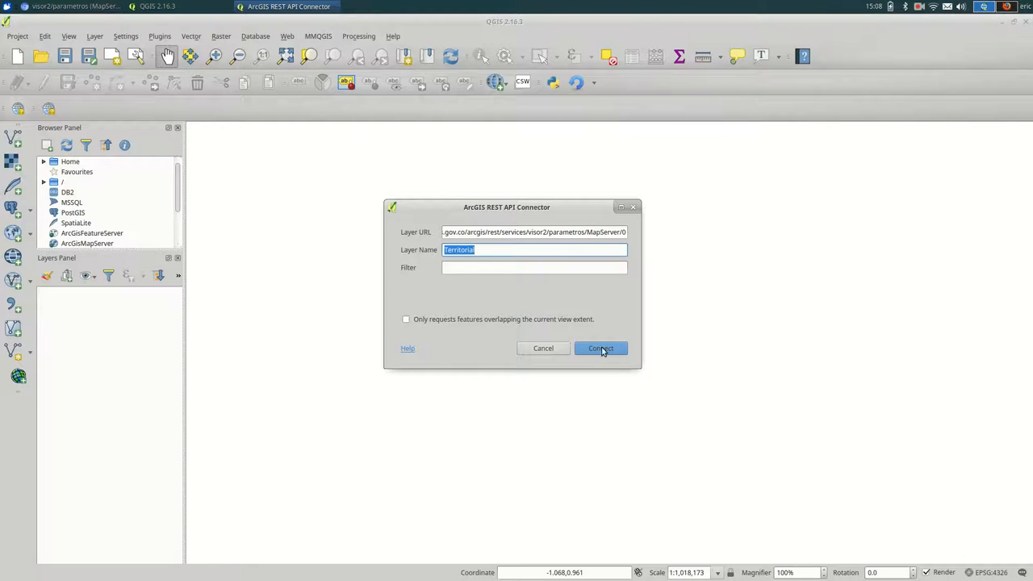
left_click(600, 349)
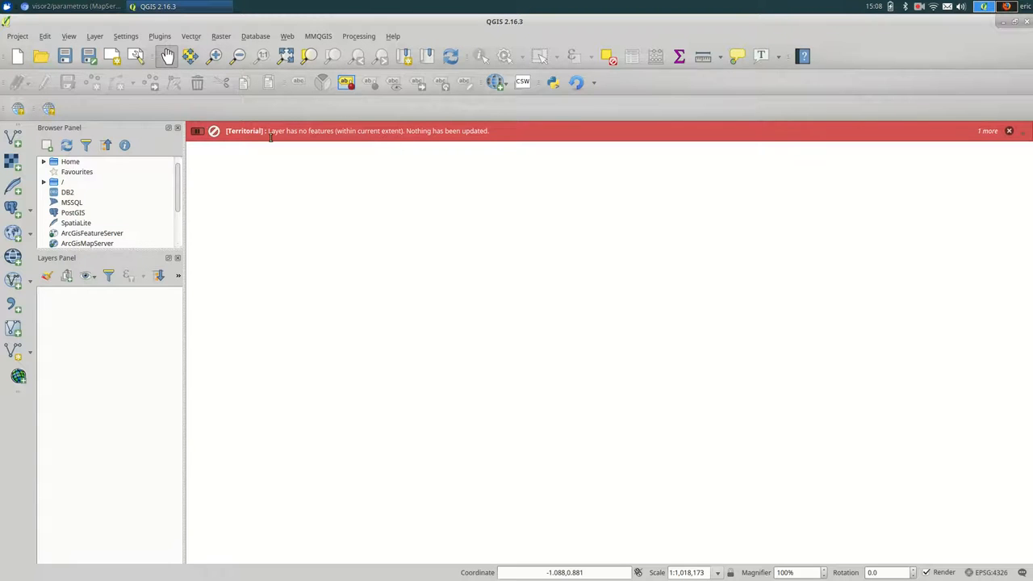
left_click(1009, 129)
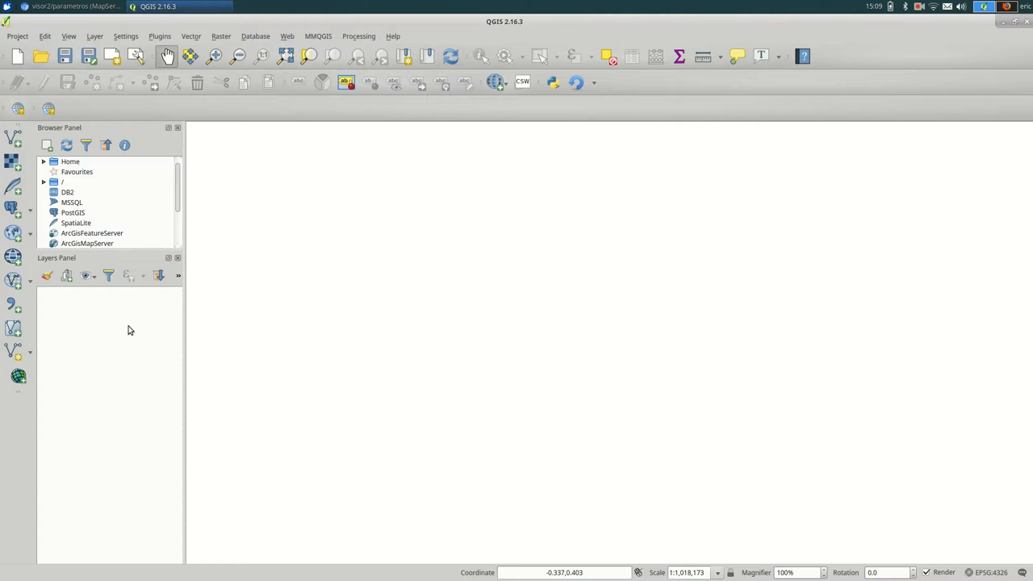
- Connect to the MapServer URL ending in '/' with no layer name; the request times out
left_click(190, 36)
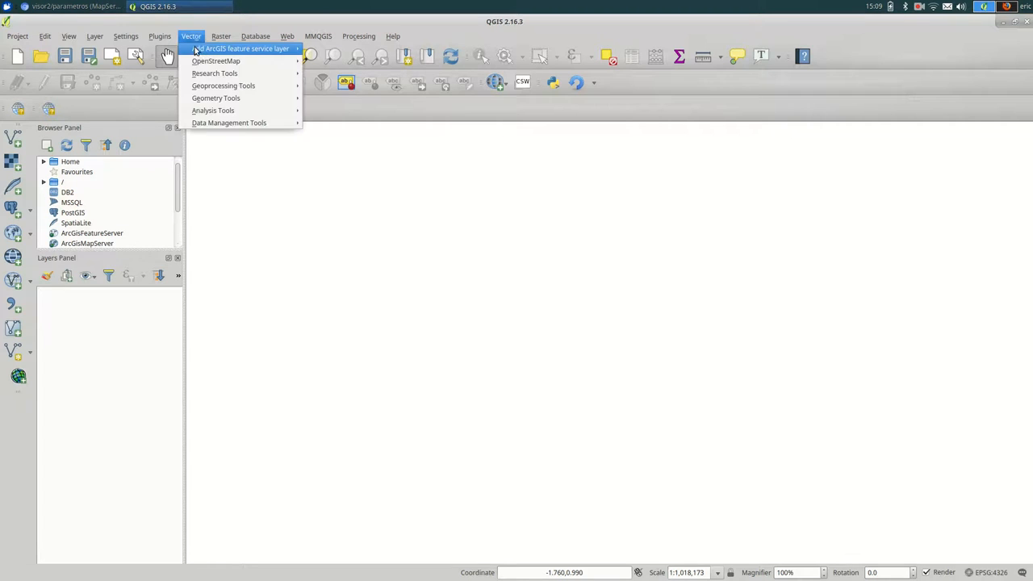
left_click(243, 49)
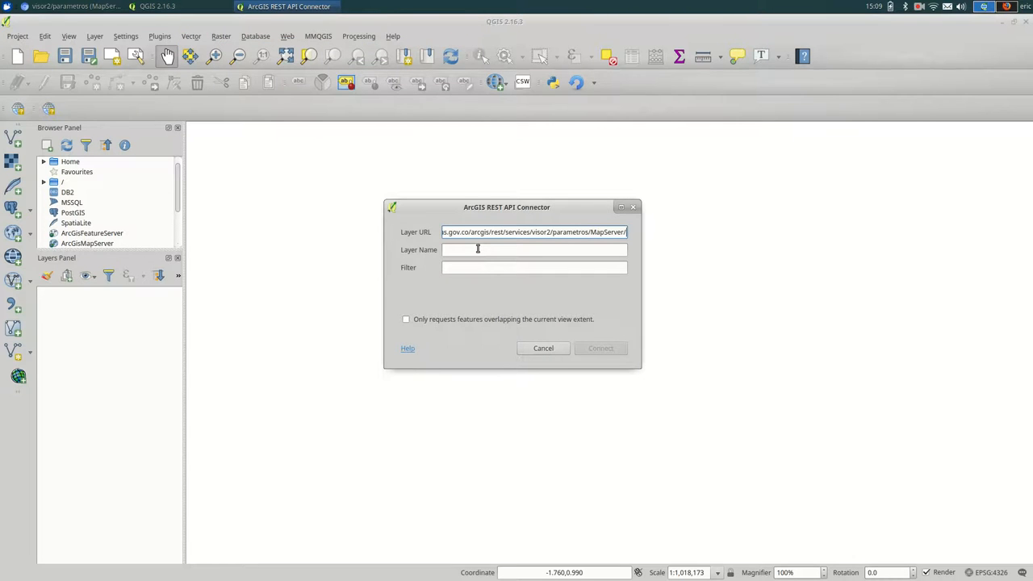
type("/")
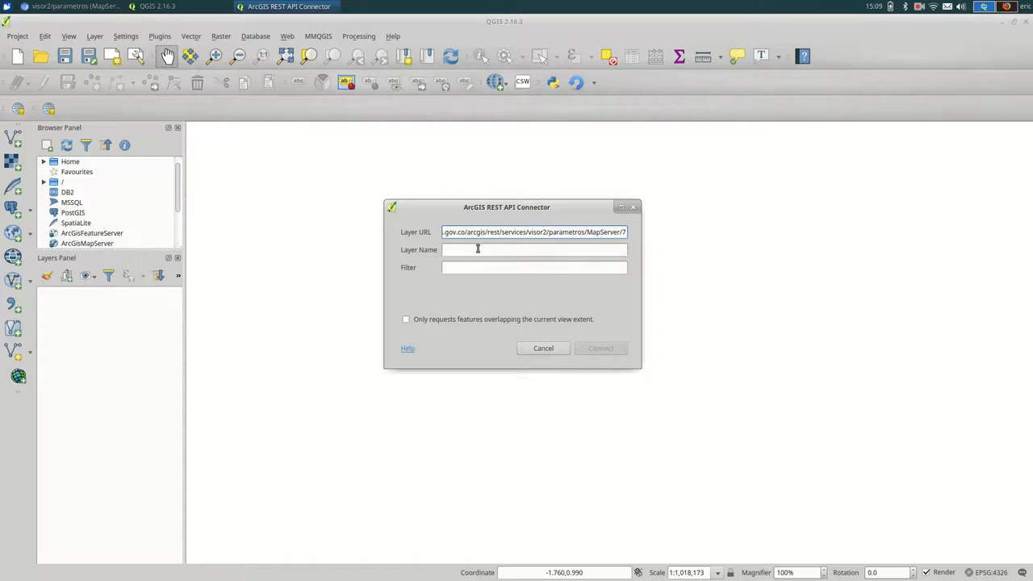
left_click(601, 349)
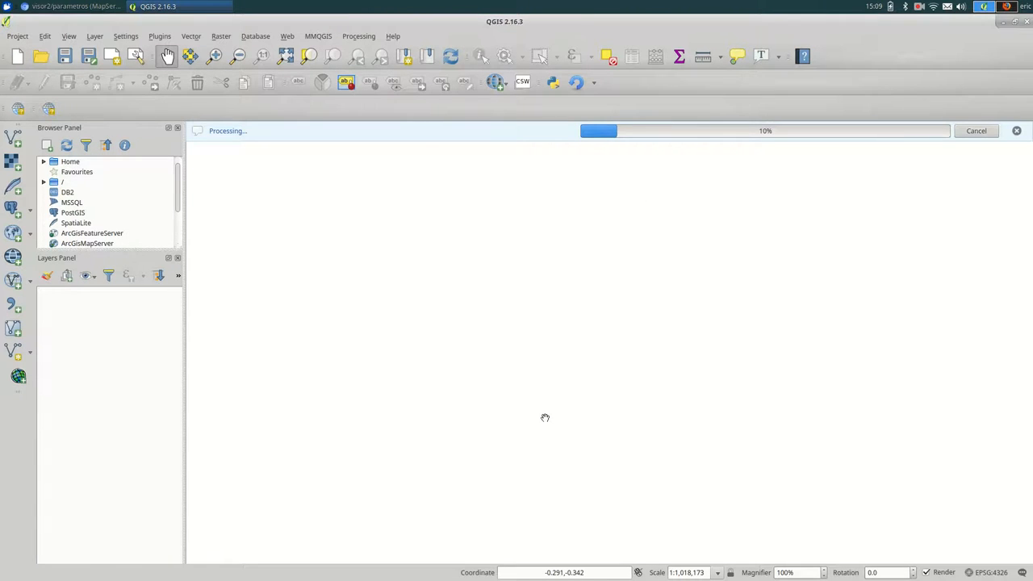
mouse_move(729, 143)
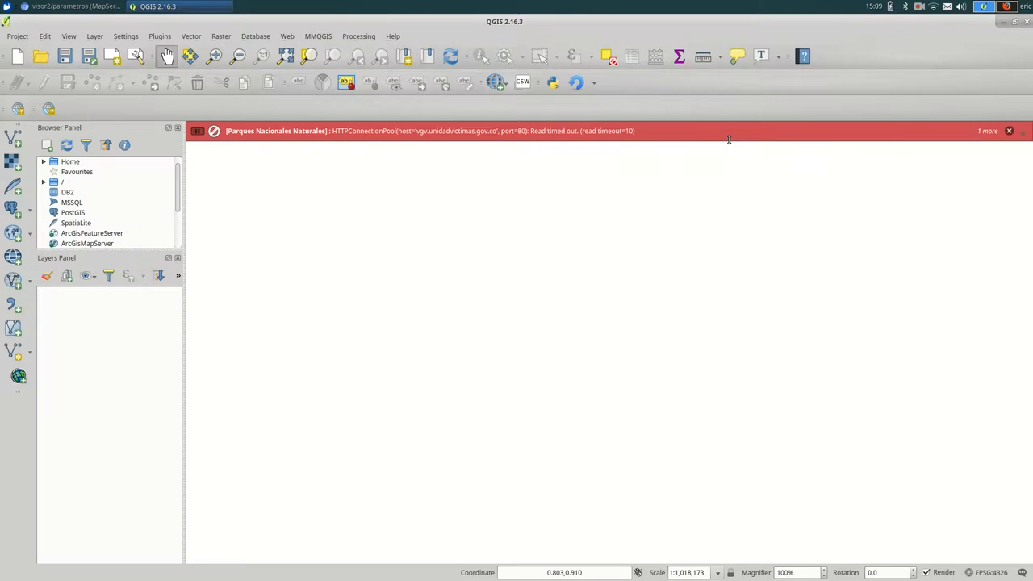
mouse_move(358, 67)
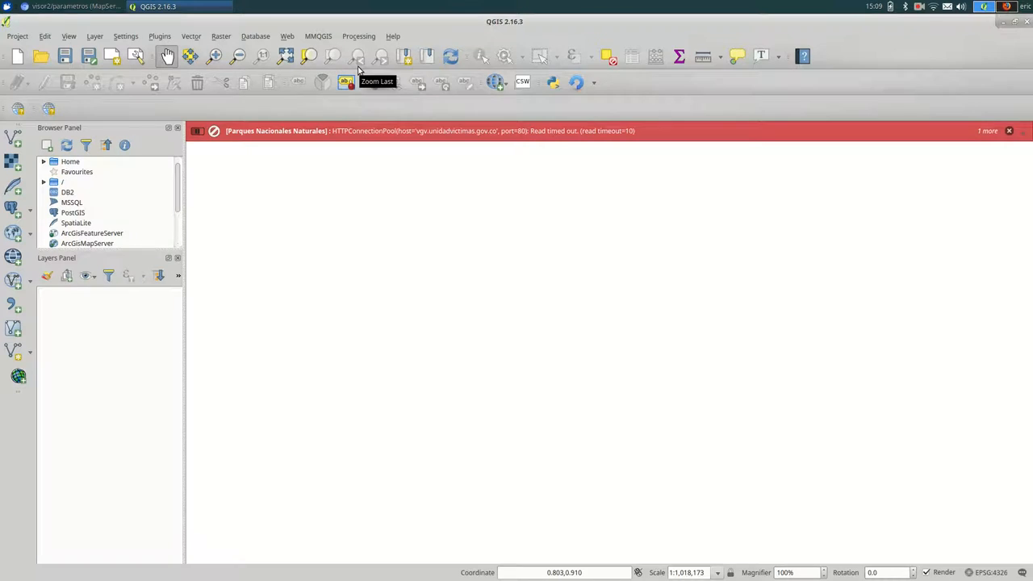
left_click(153, 21)
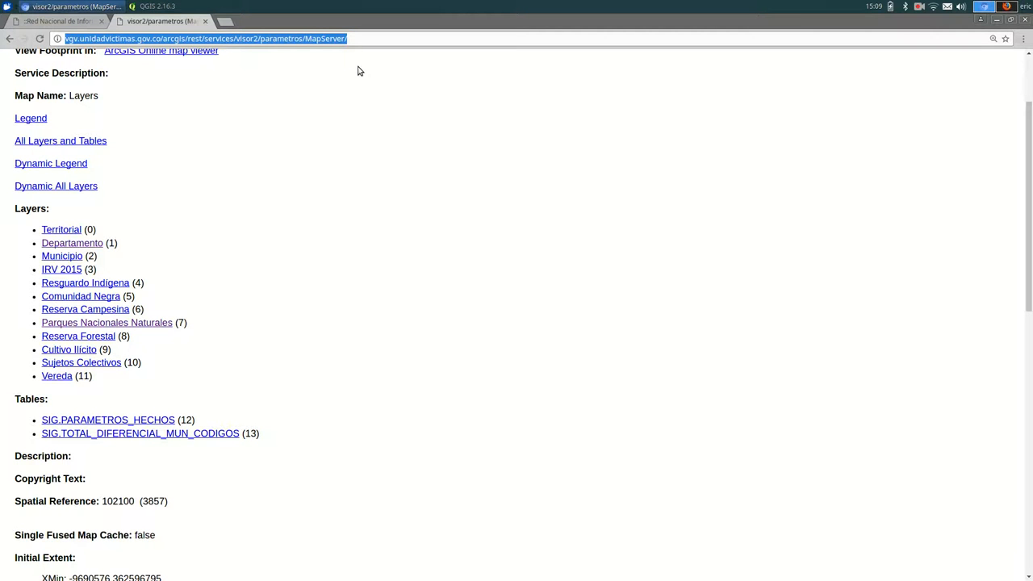
- Check the service's layer list, then connect with Layer Name 'Comunidad Negra' to fetch it
left_click(159, 7)
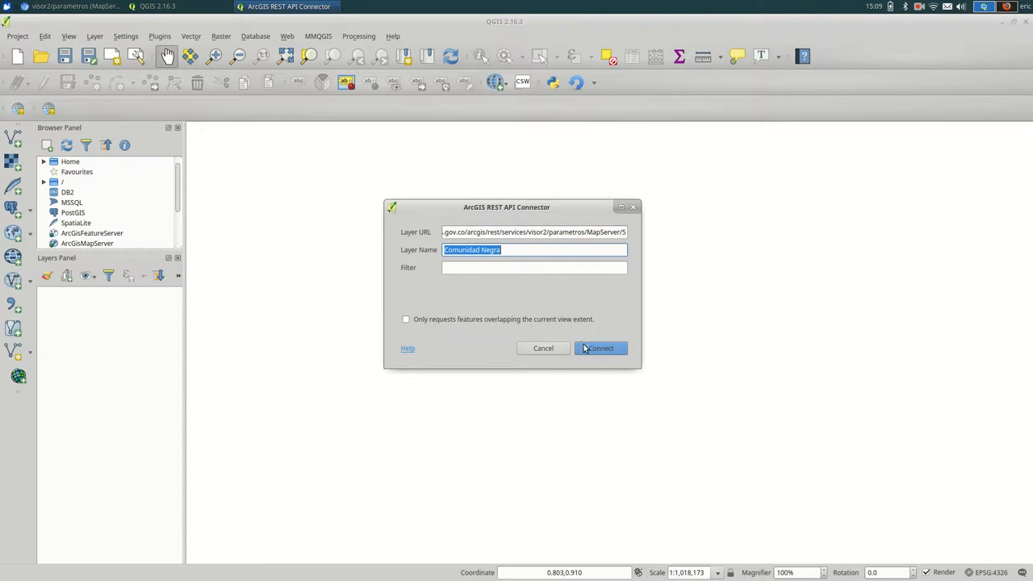
left_click(600, 349)
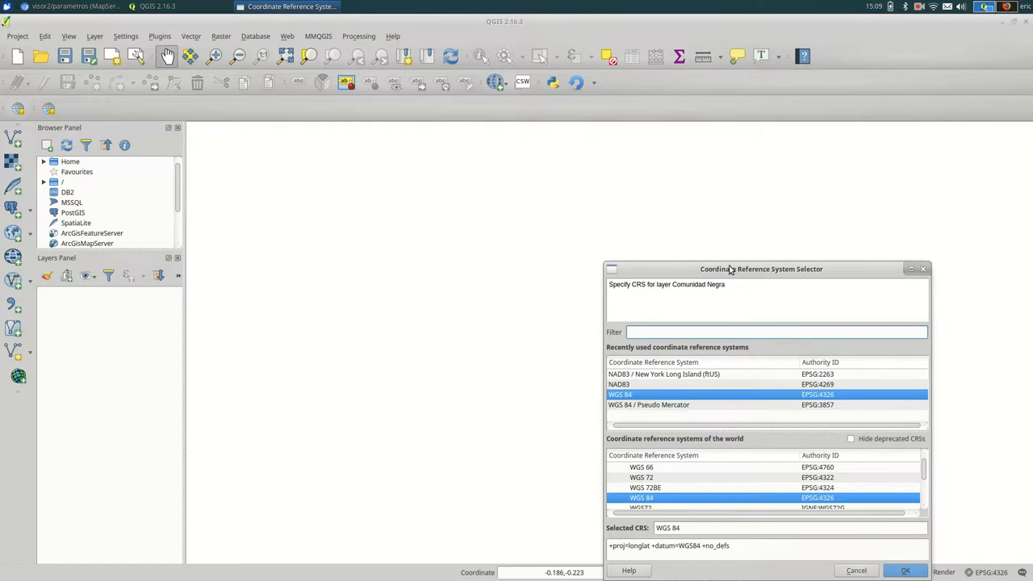
- Choose WGS 84 / Pseudo Mercator for the Comunidad Negra layer by filtering the CRS list for 3857
left_click_drag(762, 268, 442, 152)
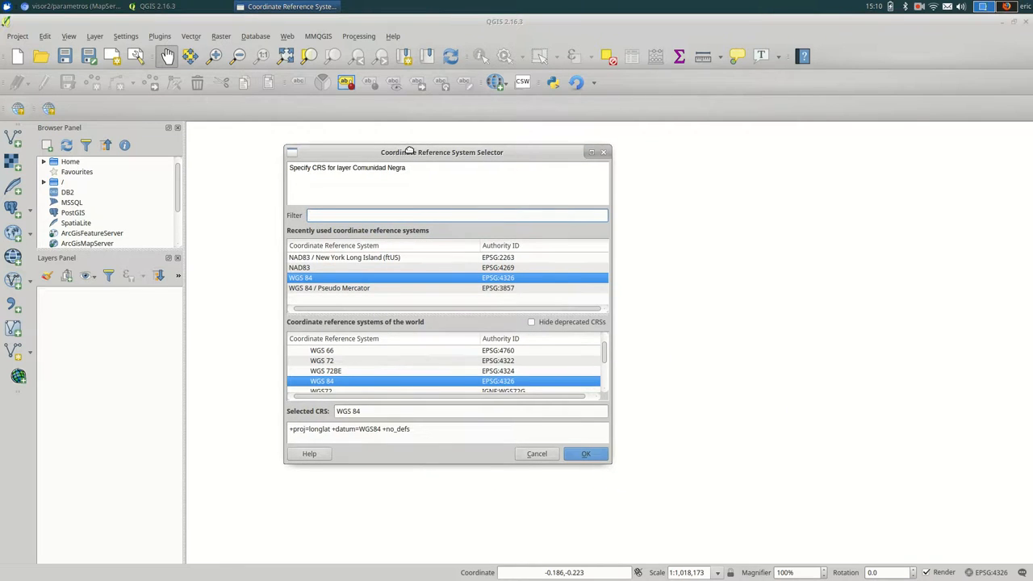
mouse_move(420, 287)
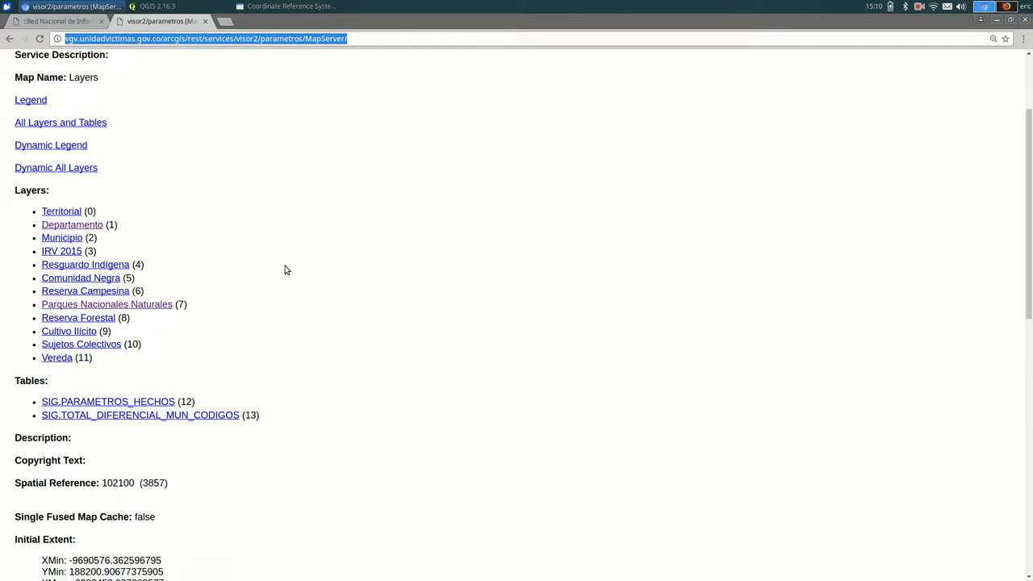
scroll("down", 3)
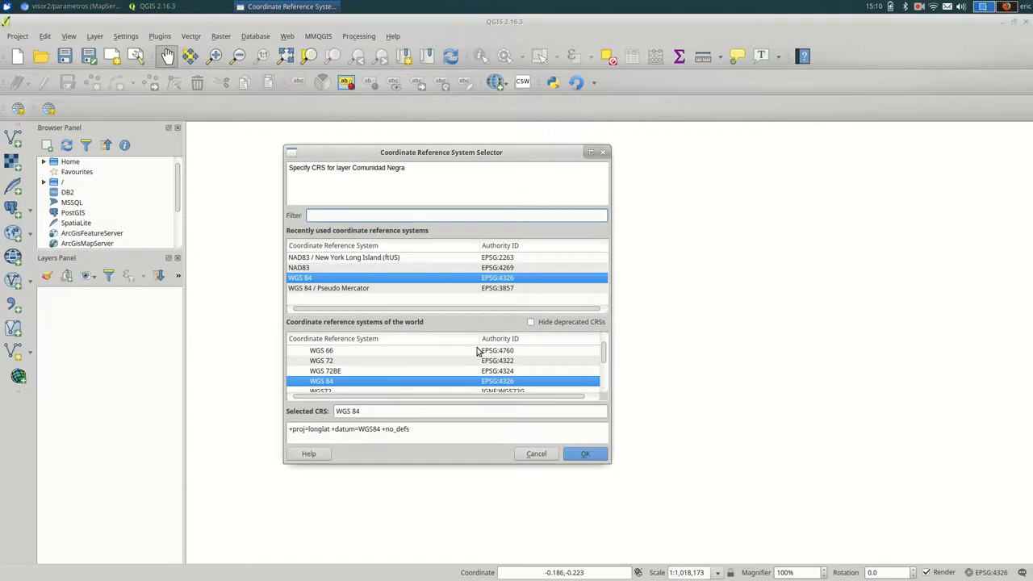
mouse_move(389, 289)
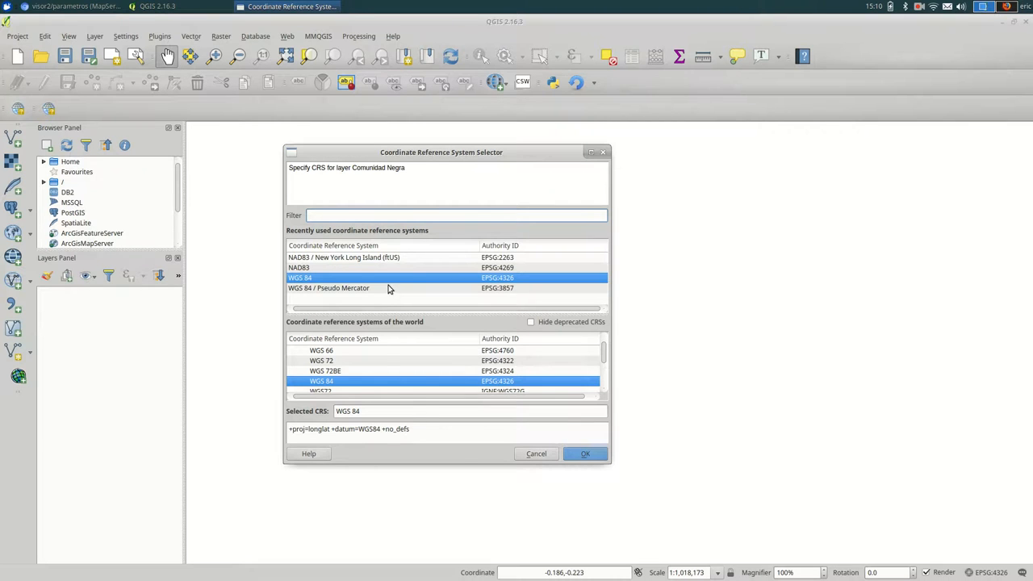
left_click(329, 287)
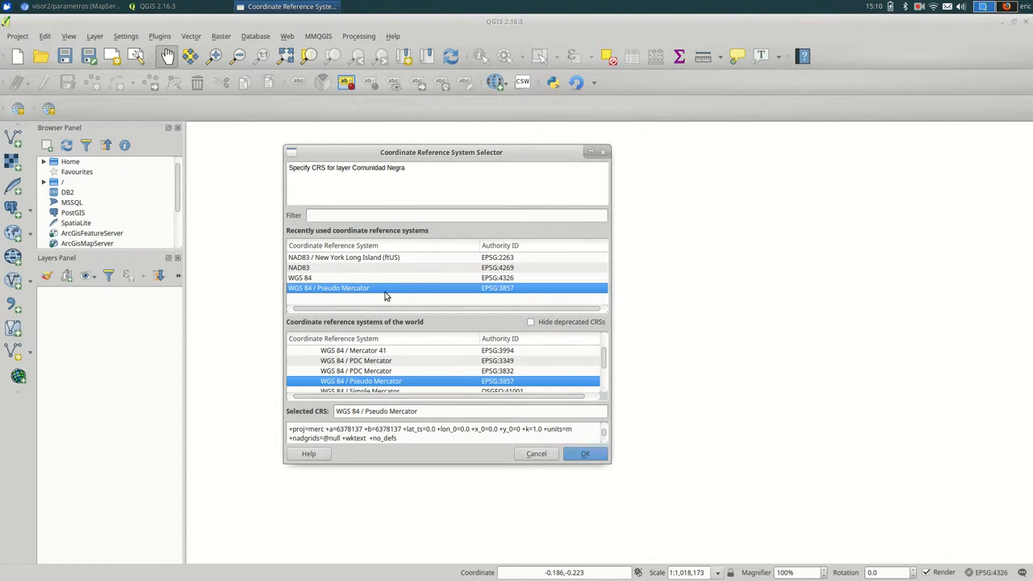
left_click(456, 215)
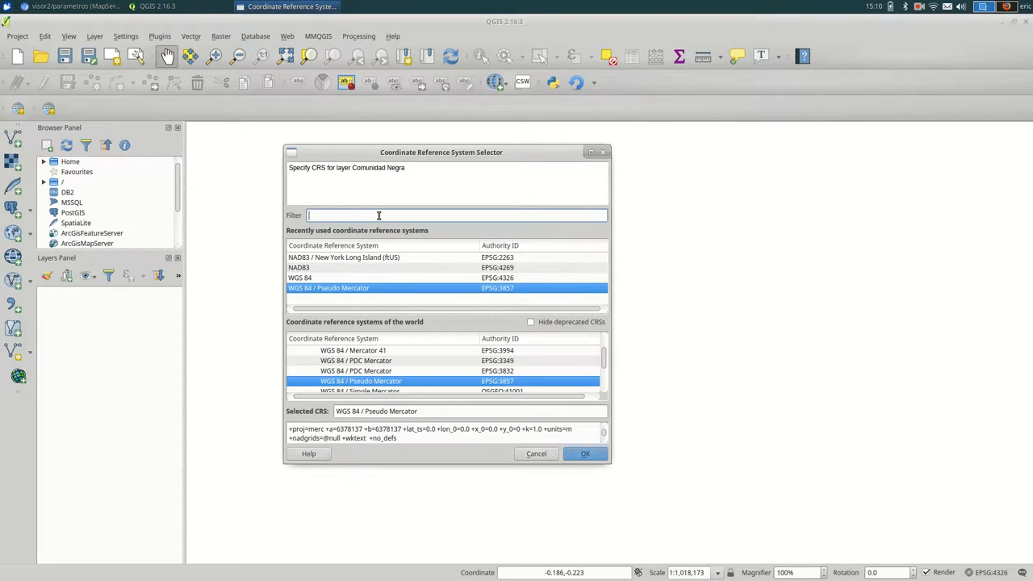
type("3857")
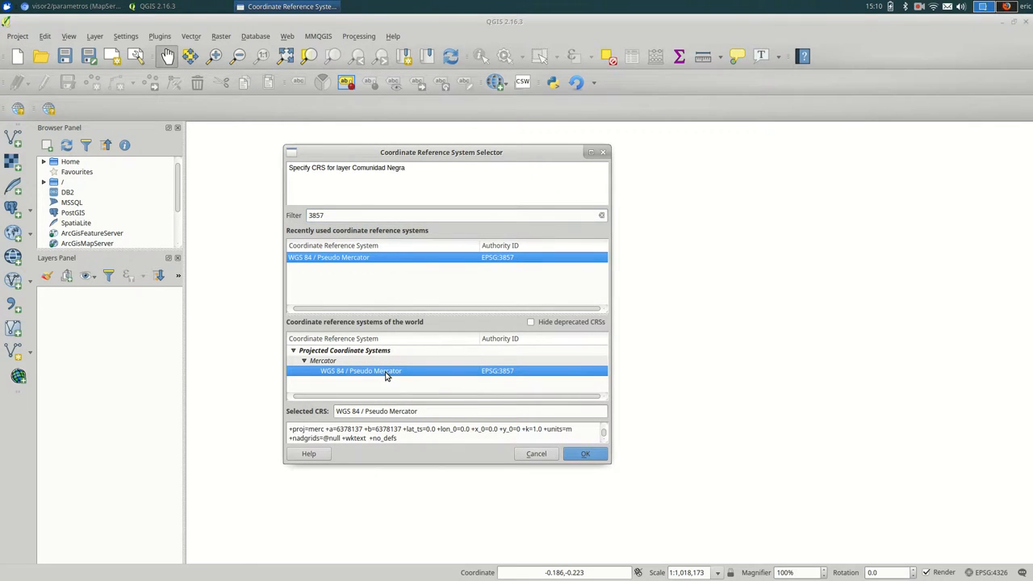
left_click(584, 452)
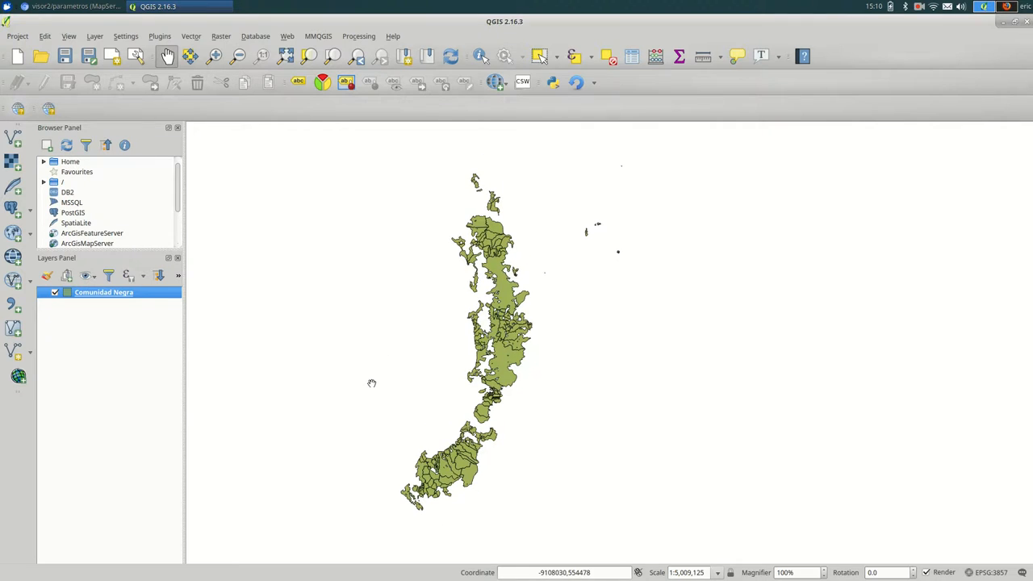
- Add the Stamen Toner basemap under Comunidad Negra and view its 169-feature attribute table
left_click(288, 35)
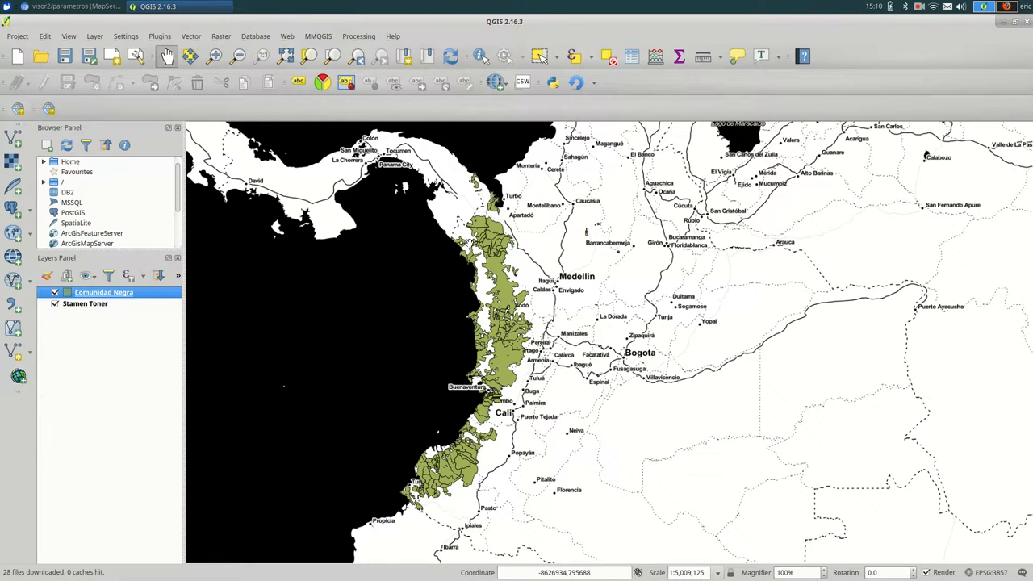
mouse_move(654, 347)
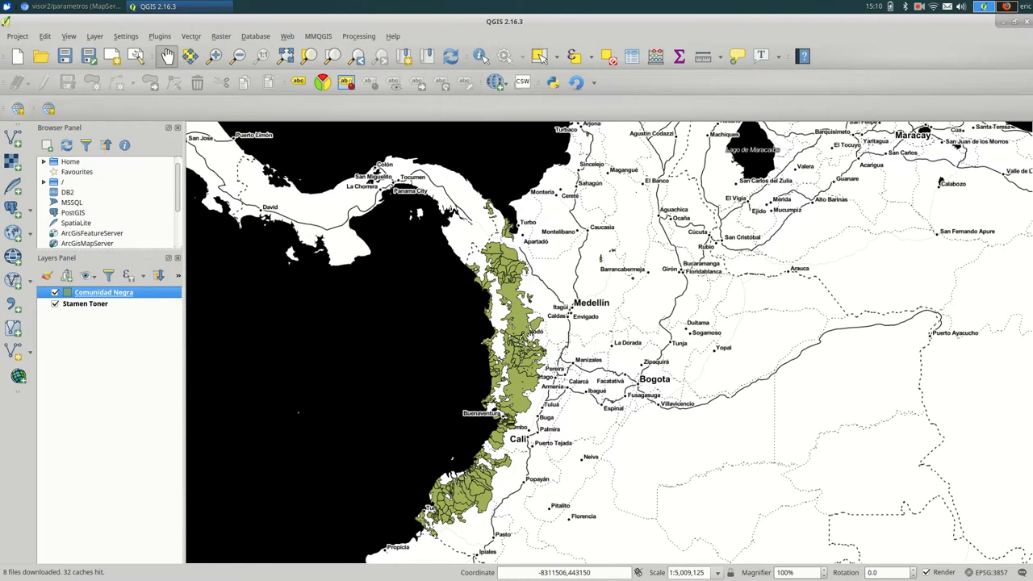
left_click(104, 292)
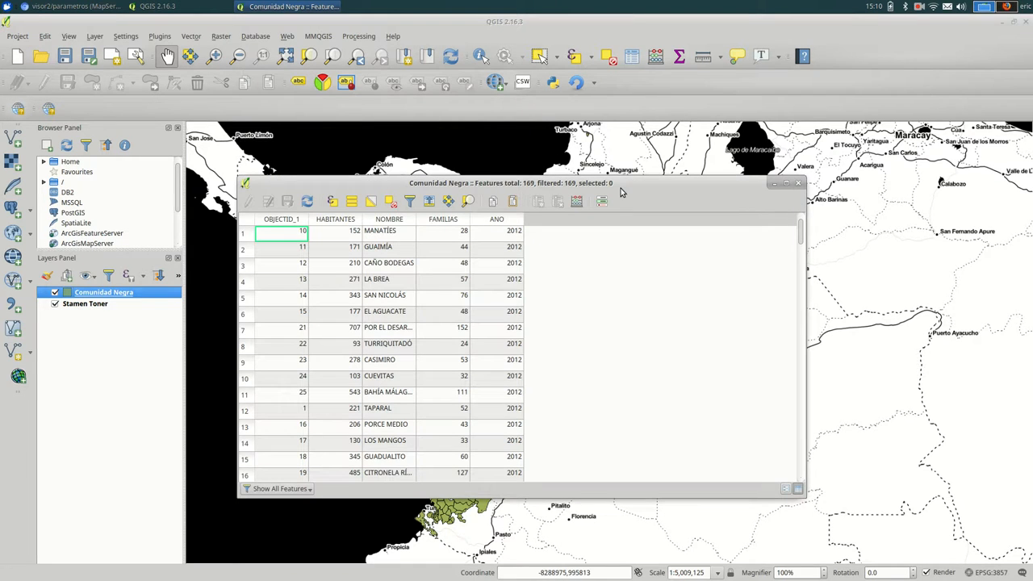
mouse_move(388, 342)
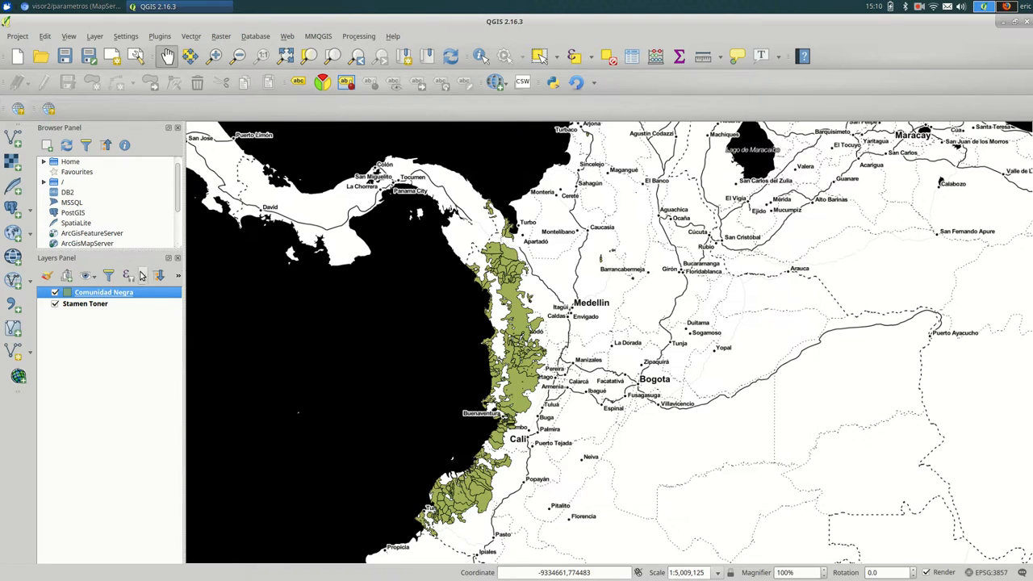
right_click(103, 292)
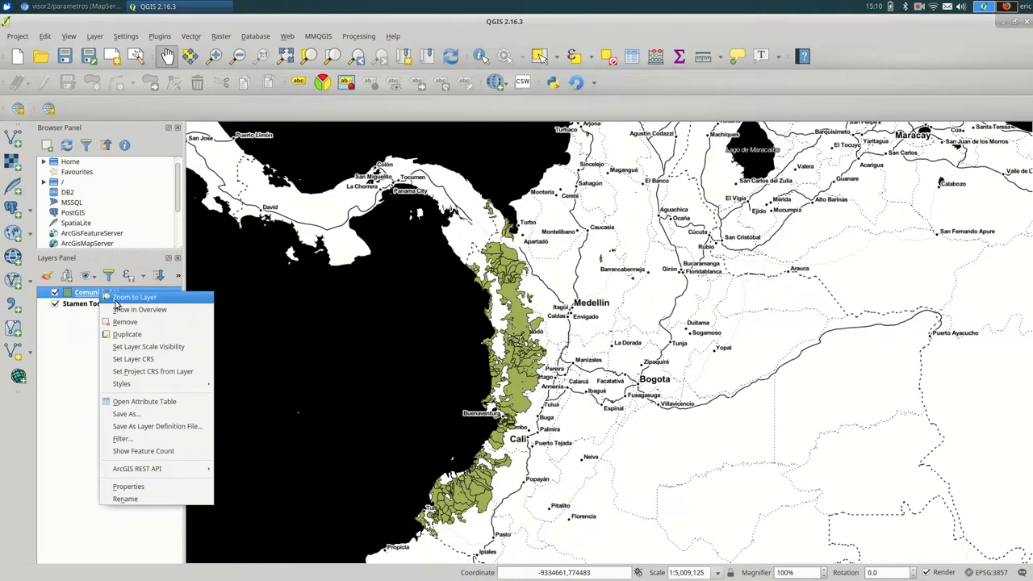
left_click(126, 413)
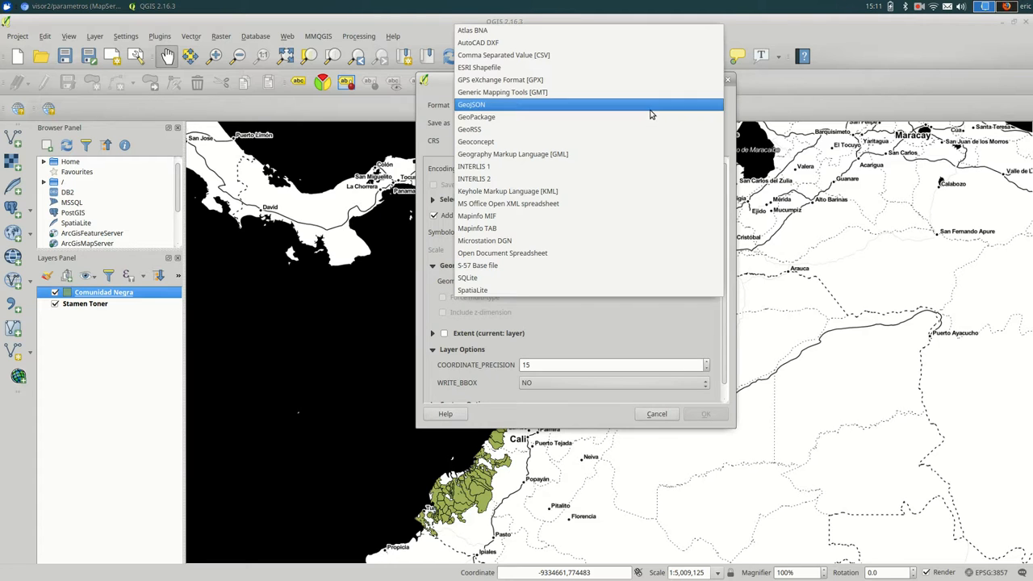
left_click(471, 103)
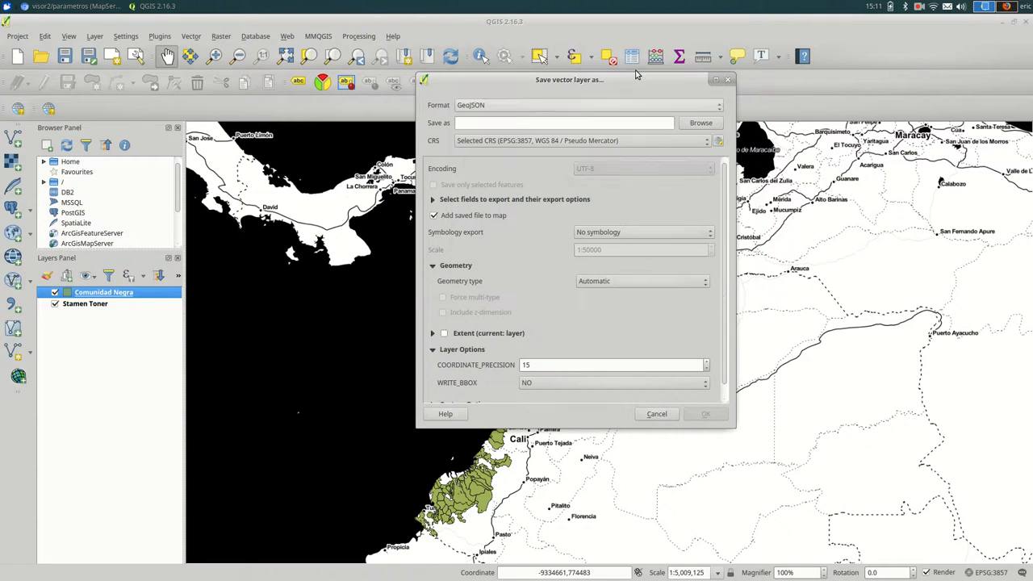
left_click(587, 105)
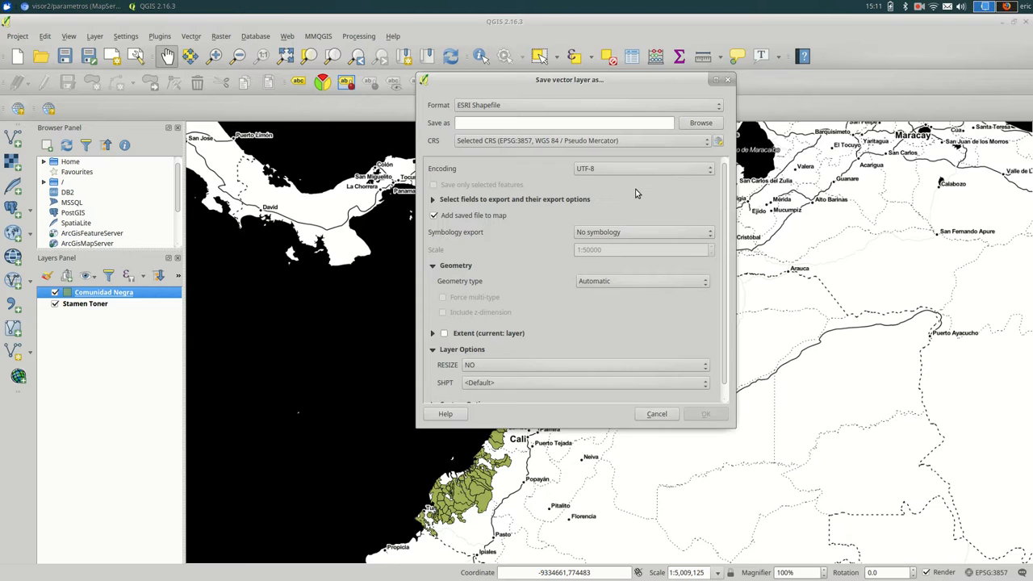
mouse_move(530, 136)
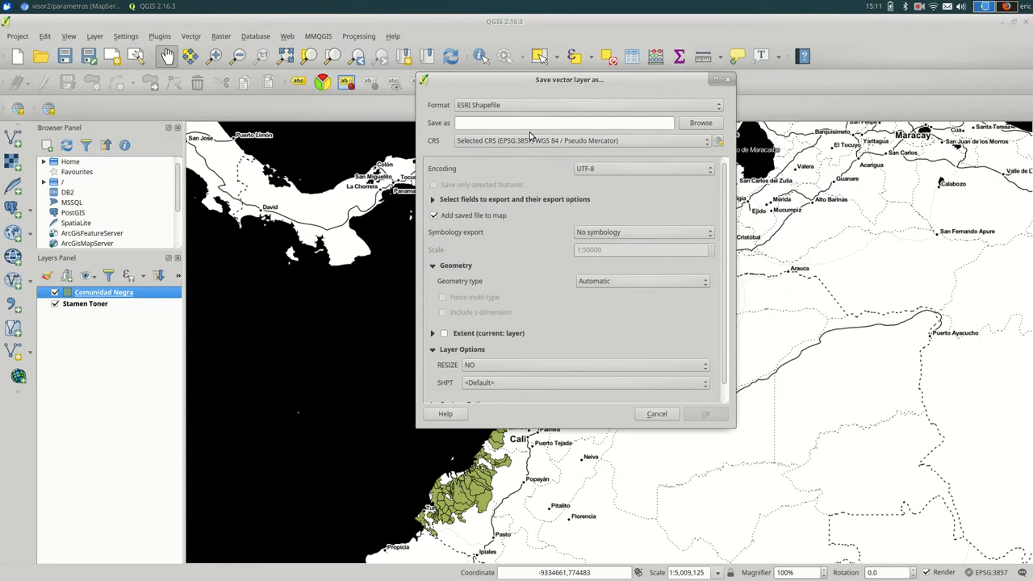
left_click(656, 413)
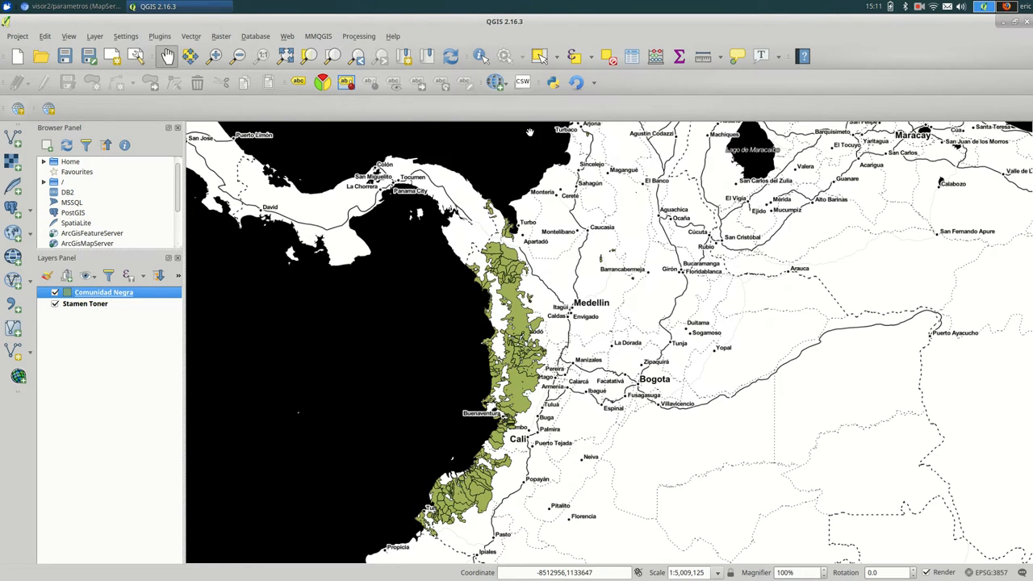